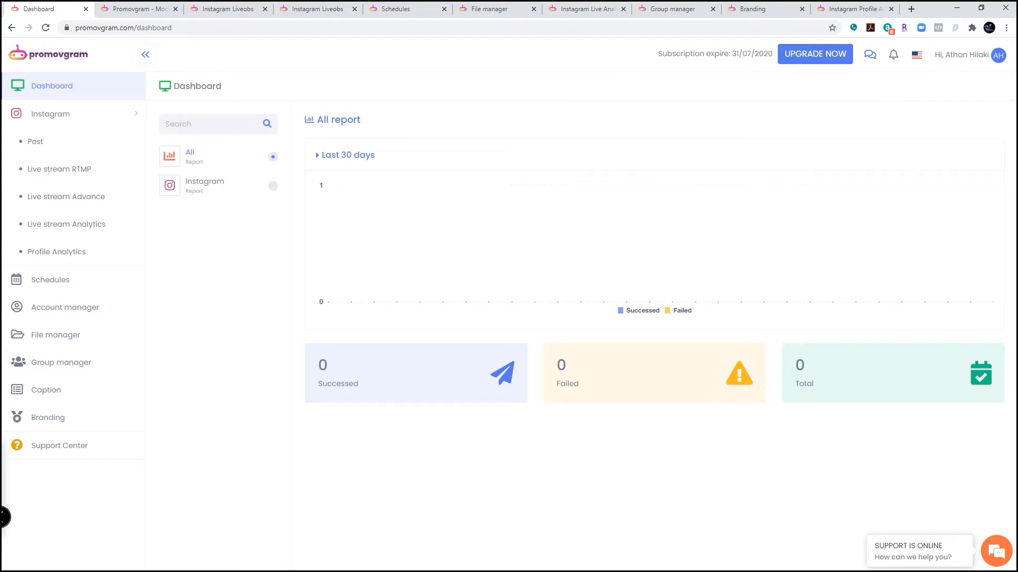
Go to the pricing page and compare the Live Stream RTMP, Live Stream and Live Stream Pro plans.
left_click(137, 8)
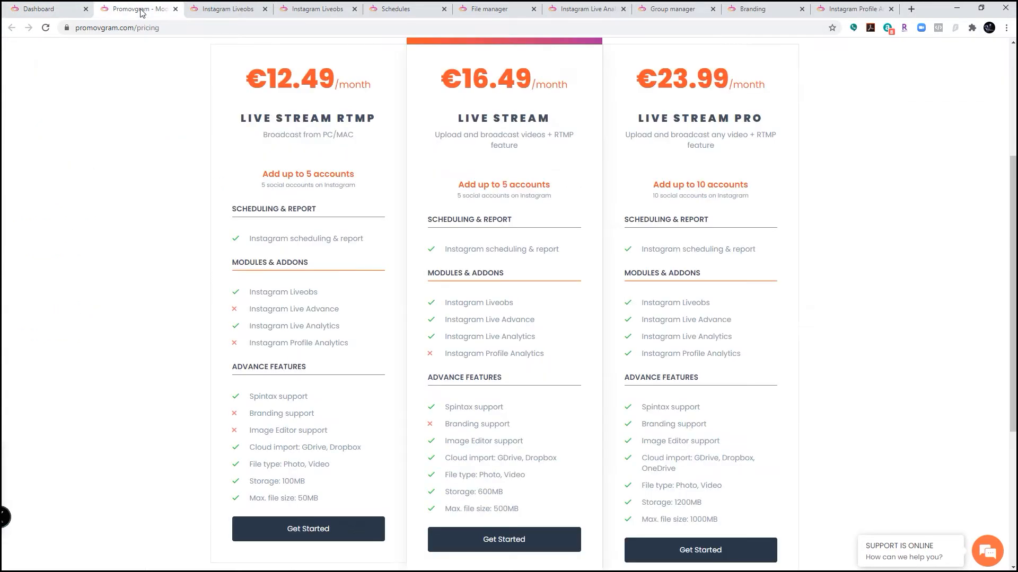
scroll("down", 3)
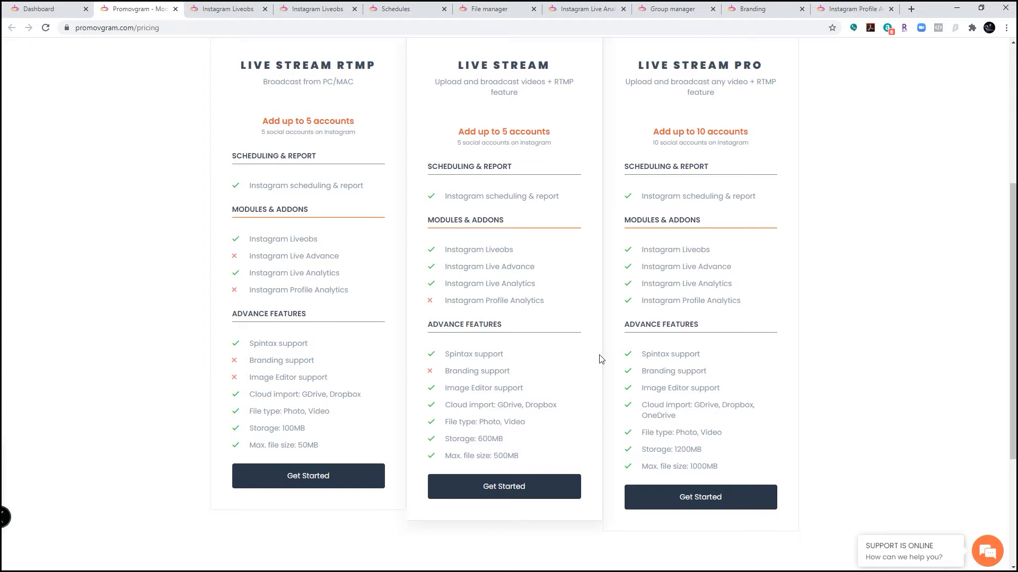
mouse_move(555, 307)
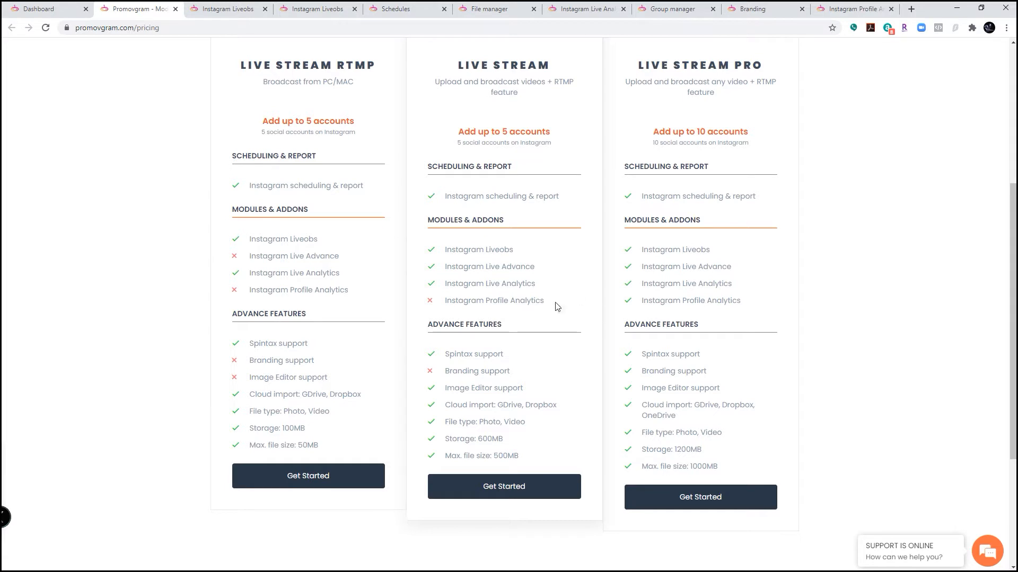
mouse_move(86, 79)
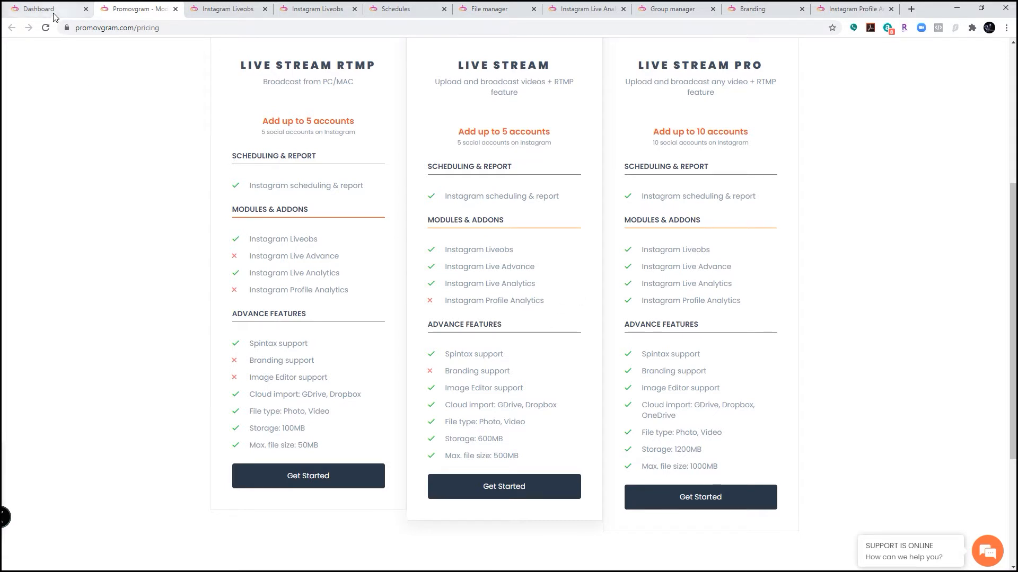
From the Dashboard, go to Live stream RTMP, briefly view Live stream Advance, then return.
left_click(39, 9)
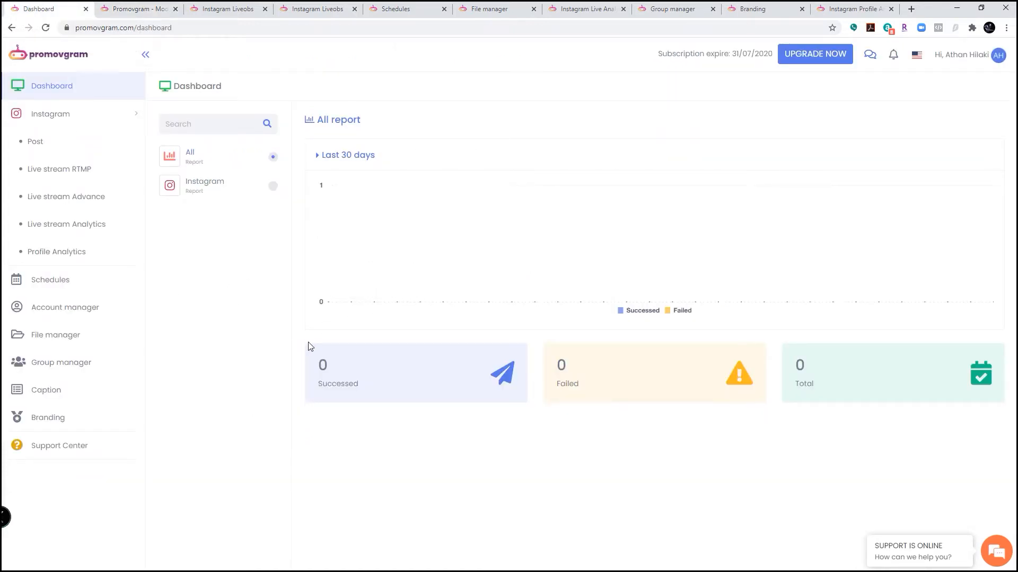
mouse_move(278, 286)
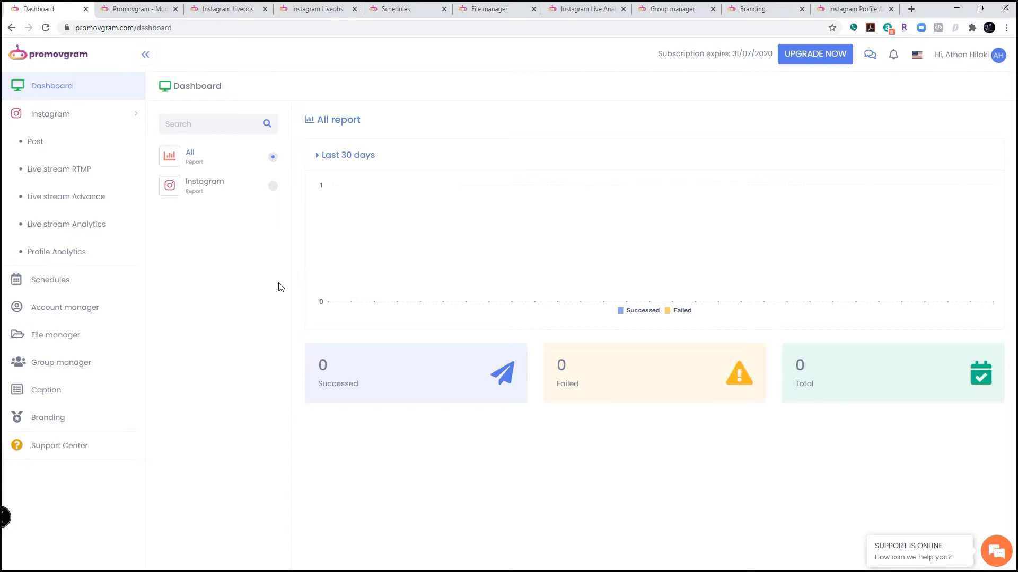
mouse_move(272, 245)
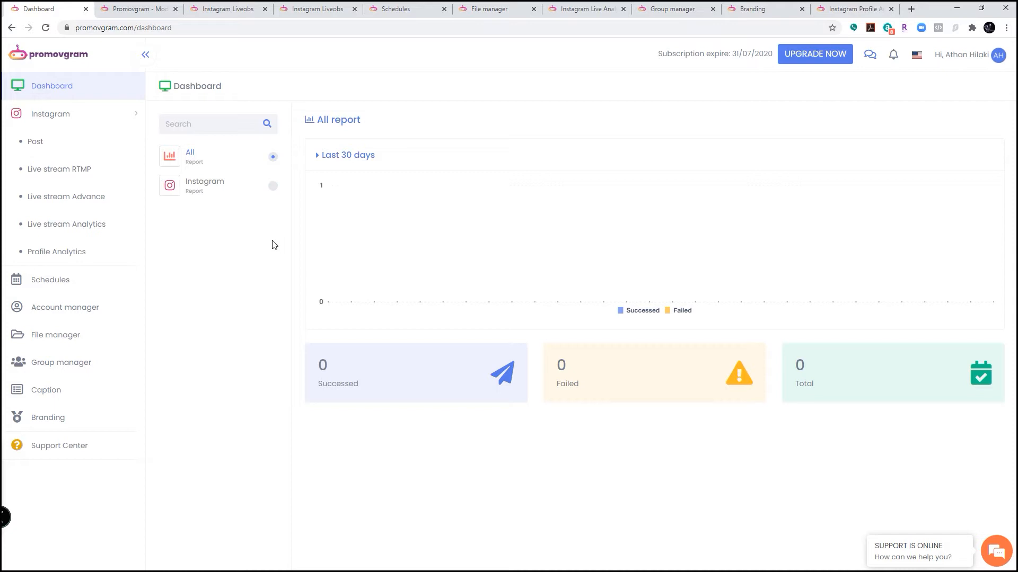
left_click(58, 169)
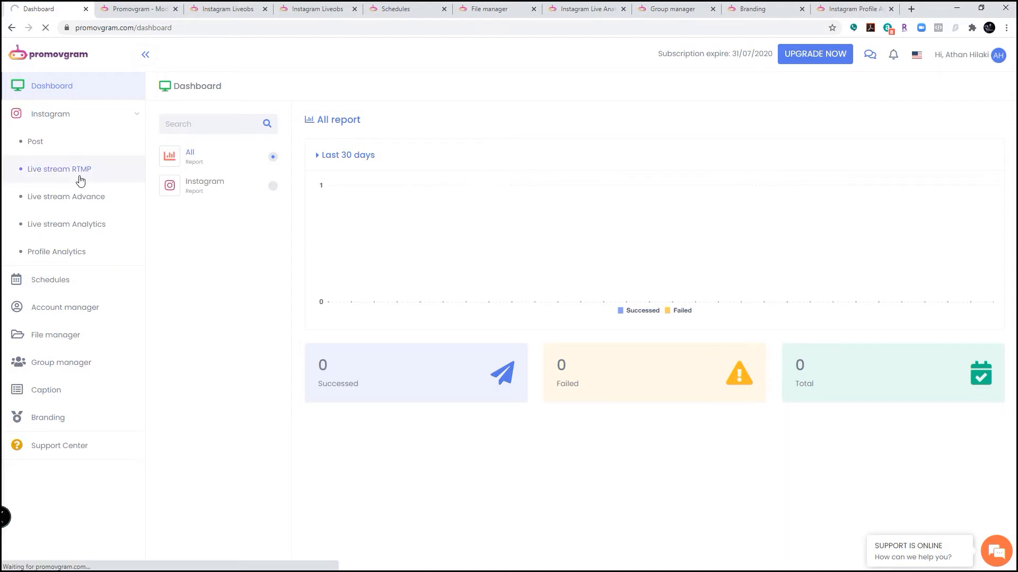
left_click(60, 168)
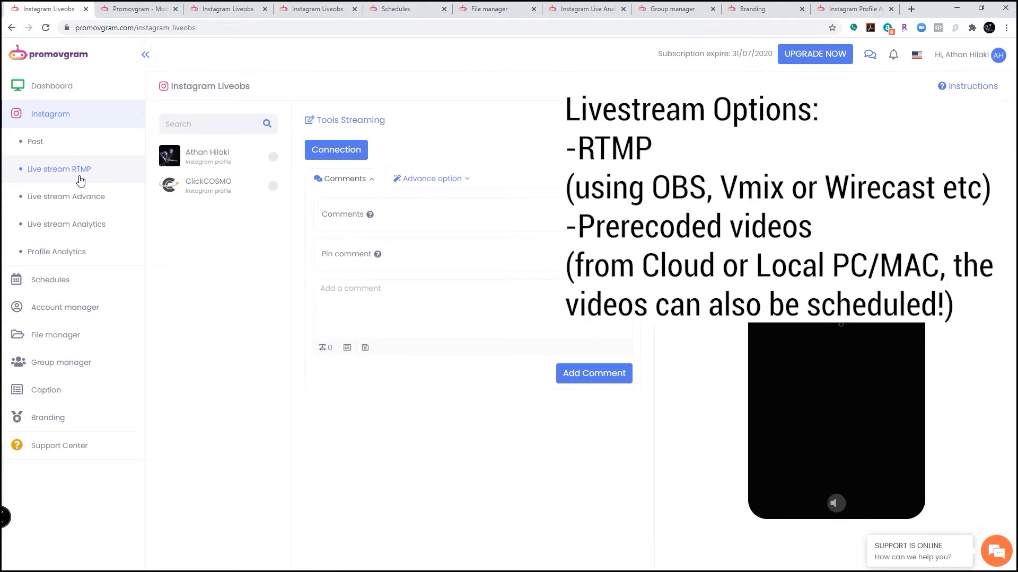
left_click(66, 197)
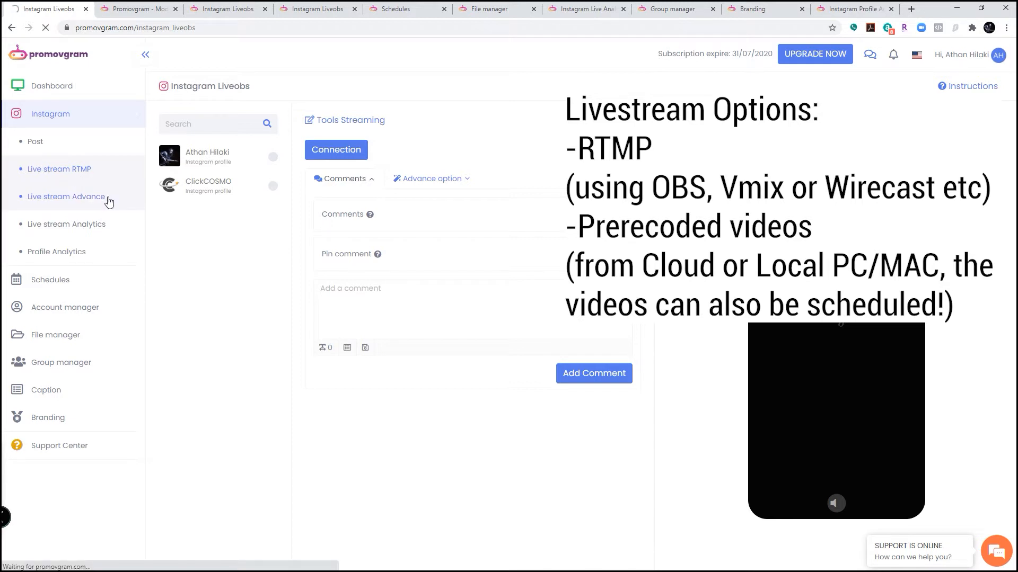
left_click(66, 197)
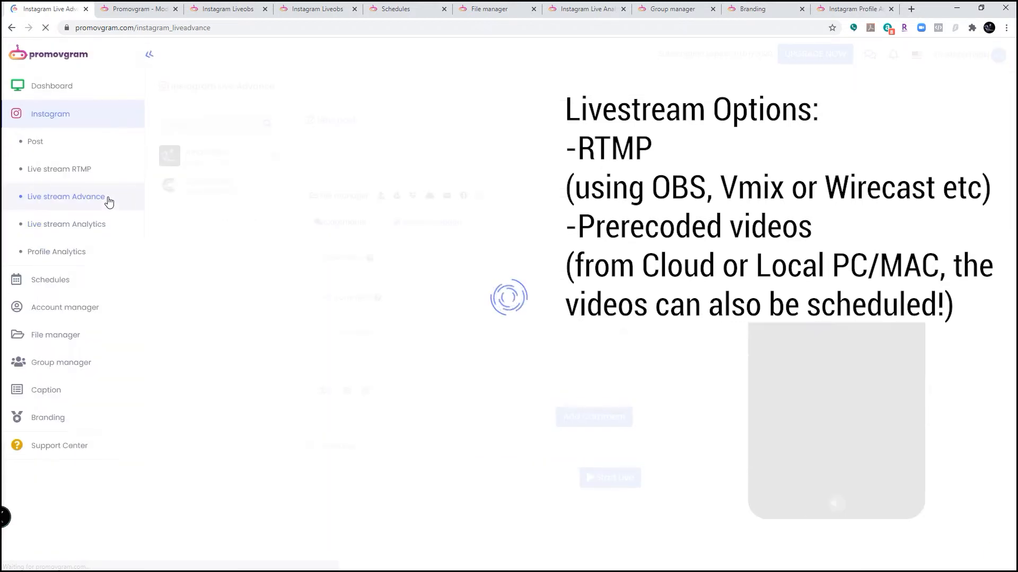
left_click(59, 168)
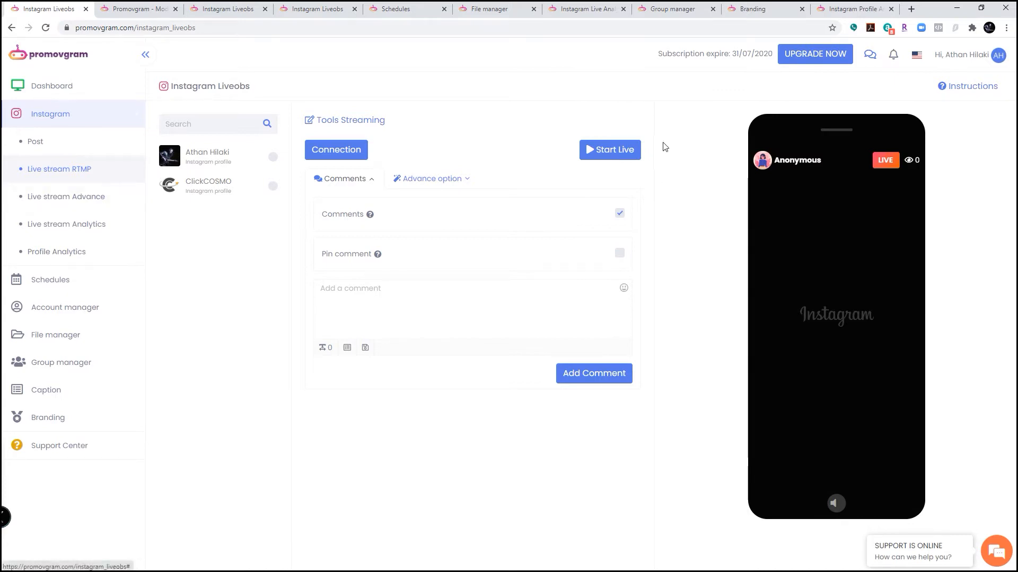
mouse_move(966, 90)
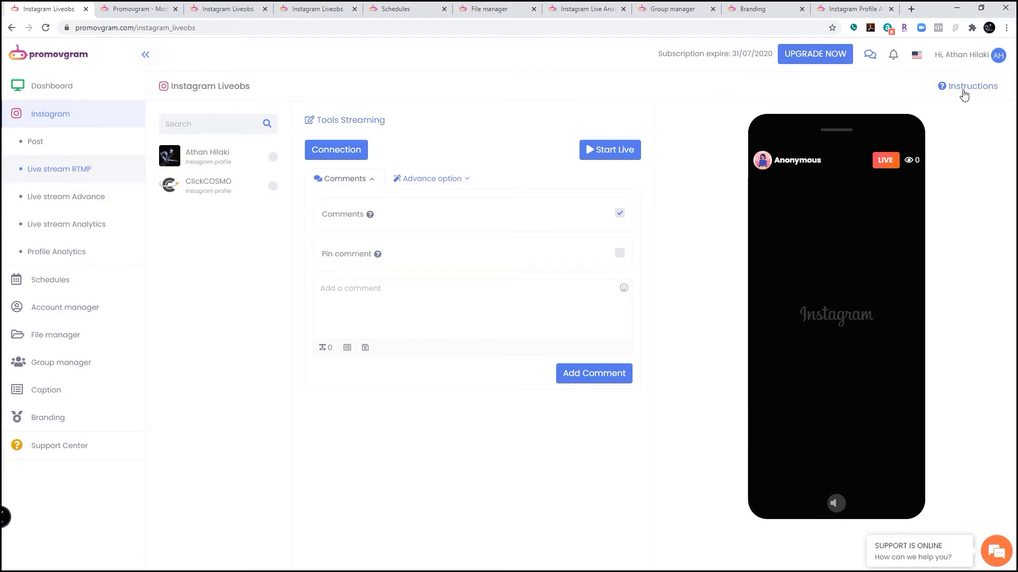
mouse_move(931, 96)
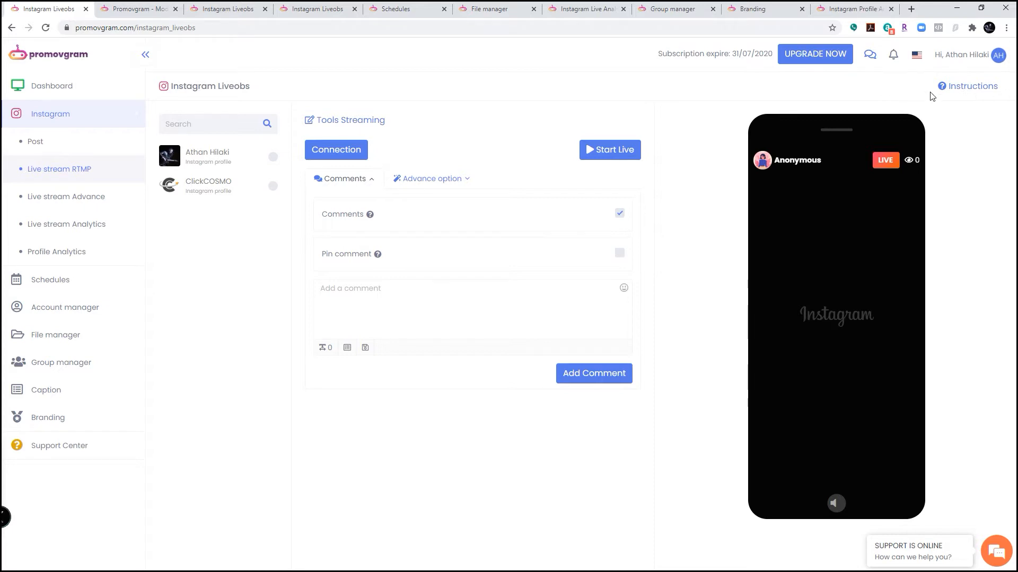
Review the RTMP instructions and Broadcaster settings, then download the OBS profile file.
left_click(969, 86)
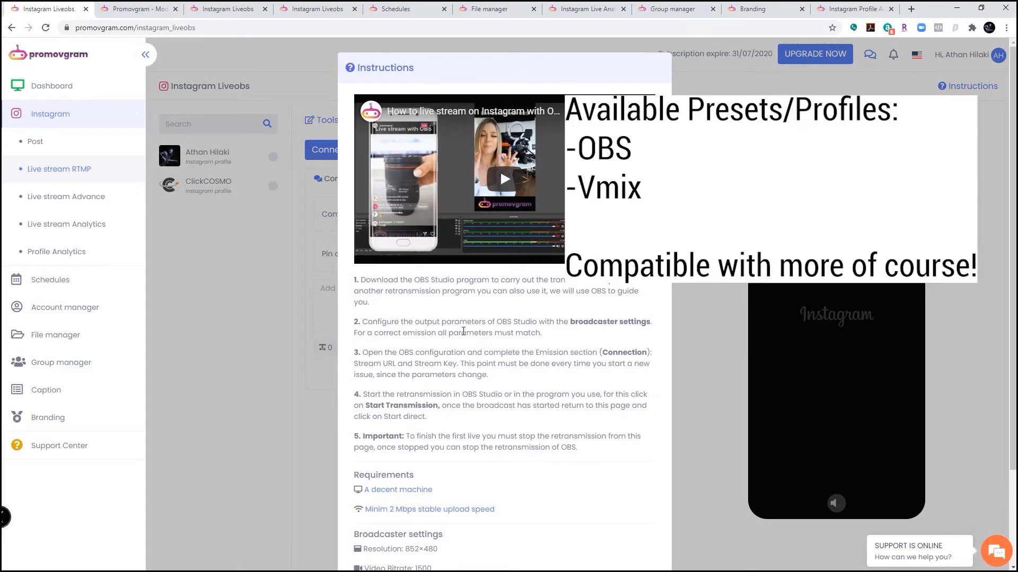
scroll("down", 3)
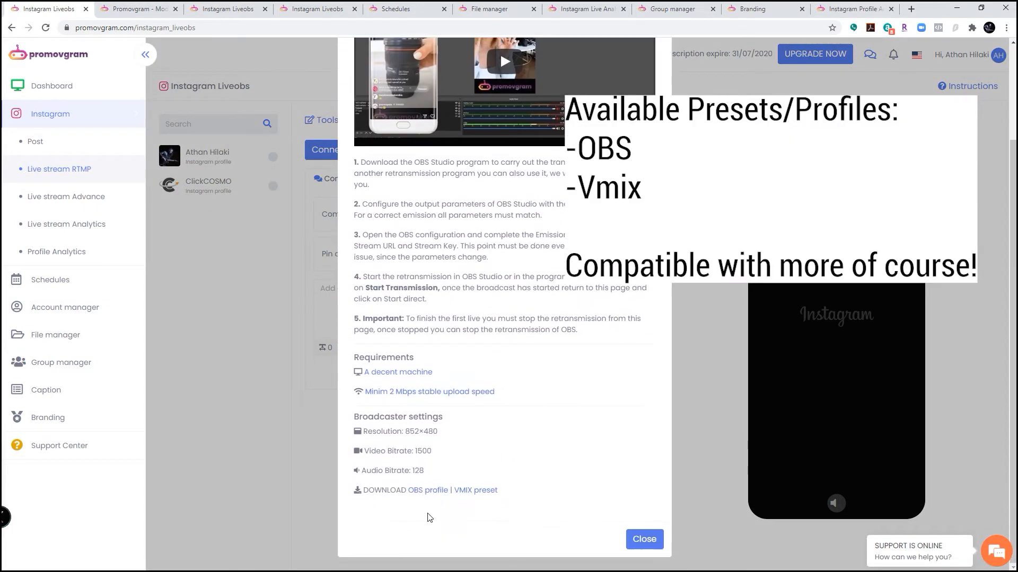
mouse_move(439, 504)
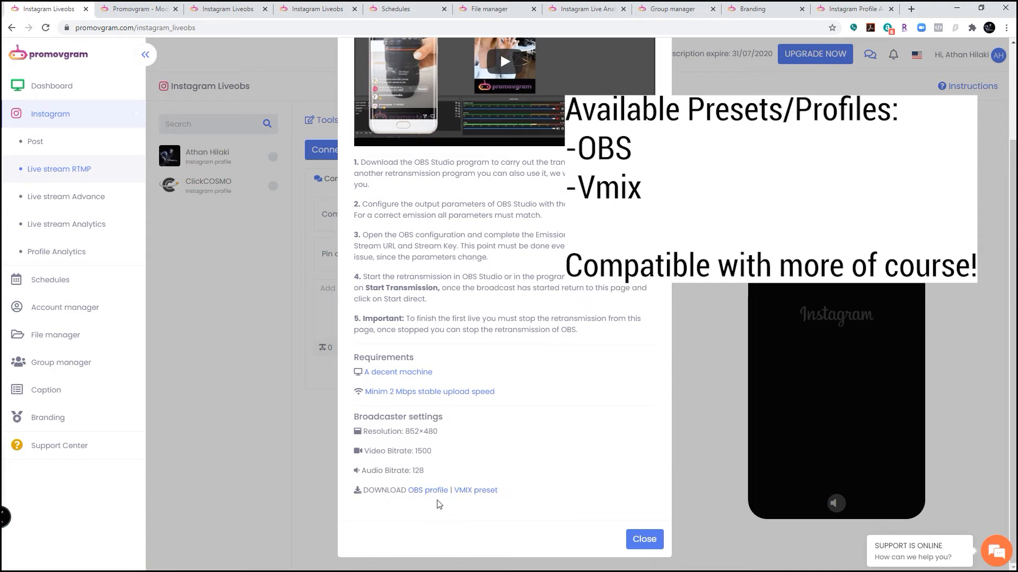
mouse_move(418, 538)
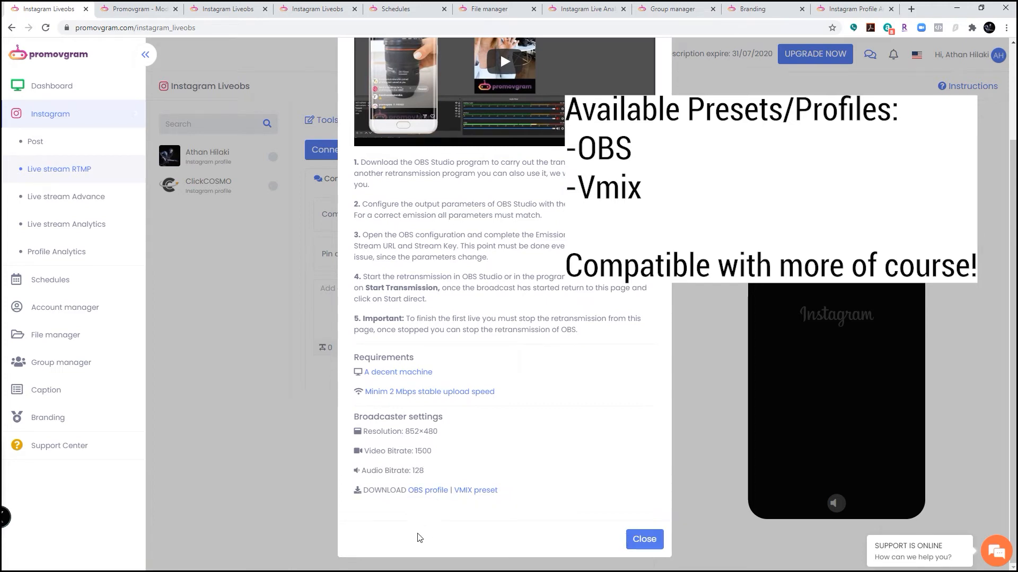
mouse_move(432, 515)
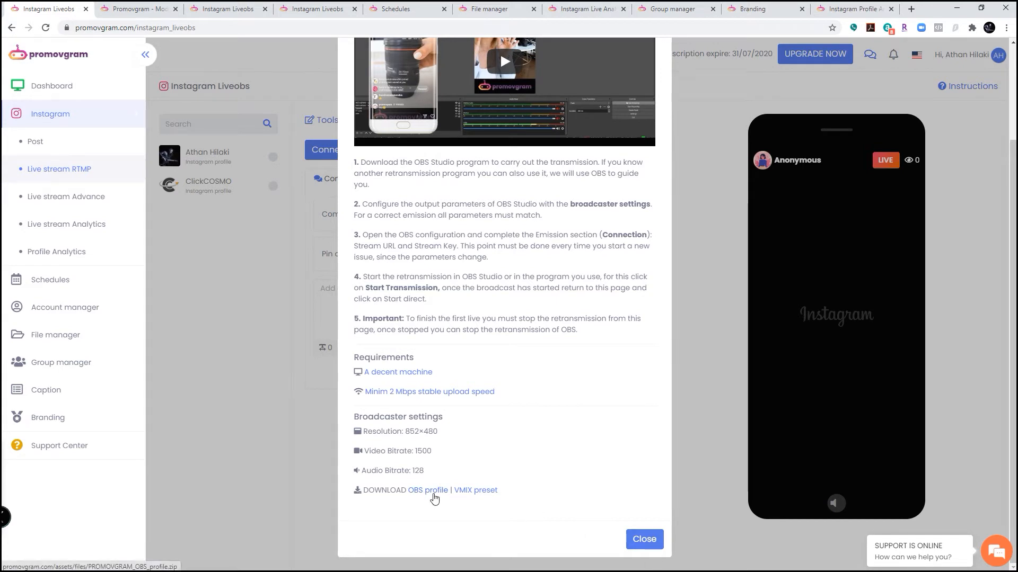
left_click(643, 540)
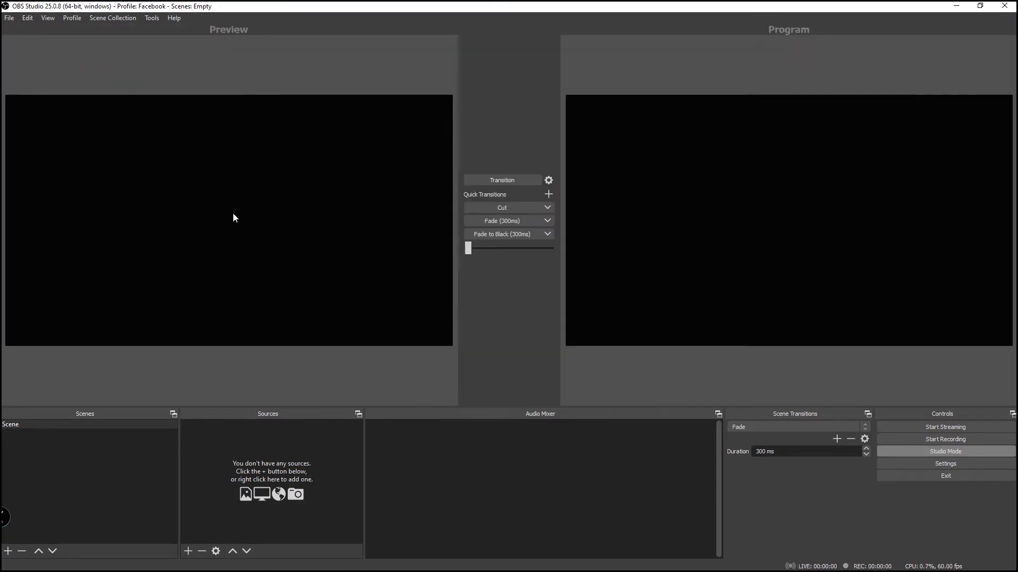
mouse_move(77, 6)
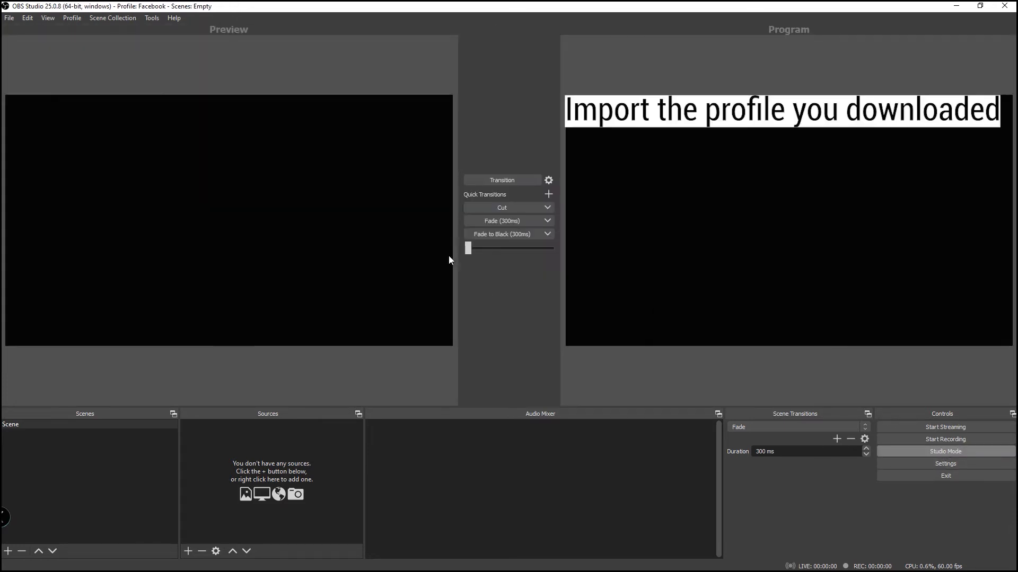
Import the PROMOVGRAM_OBS_profile folder into OBS and switch to the PROMOVGRAM profile.
left_click(72, 17)
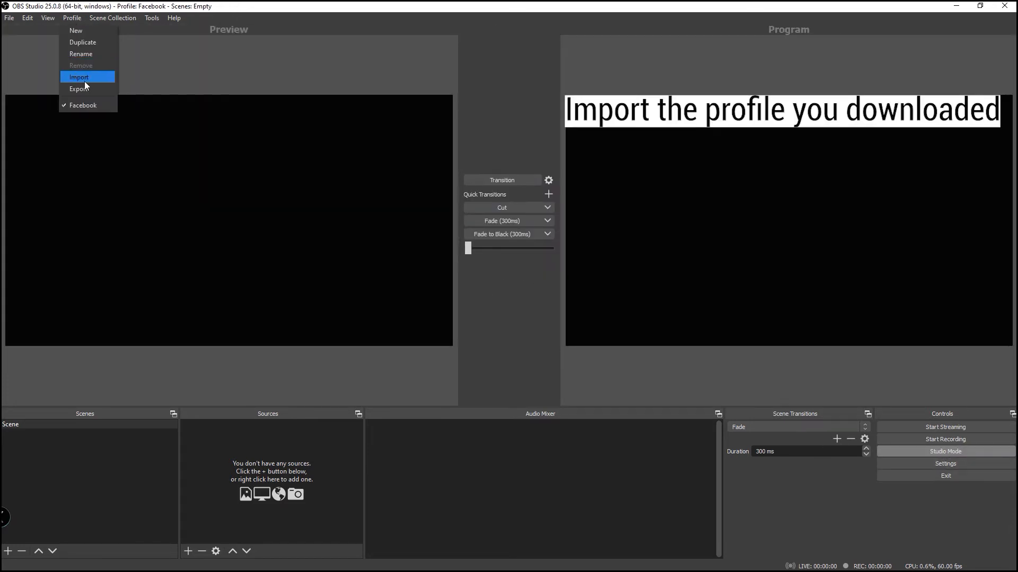
left_click(79, 78)
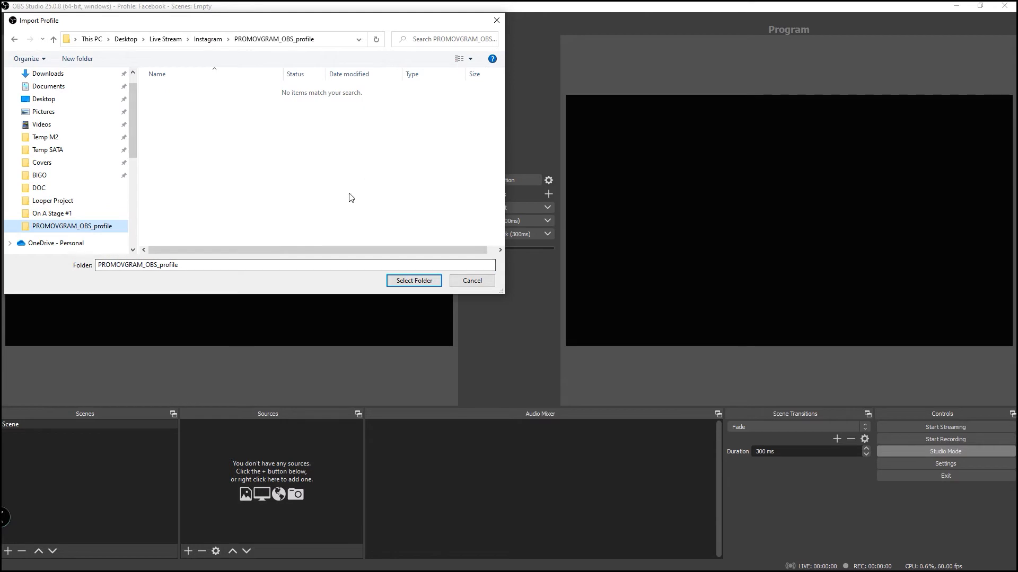
left_click(413, 281)
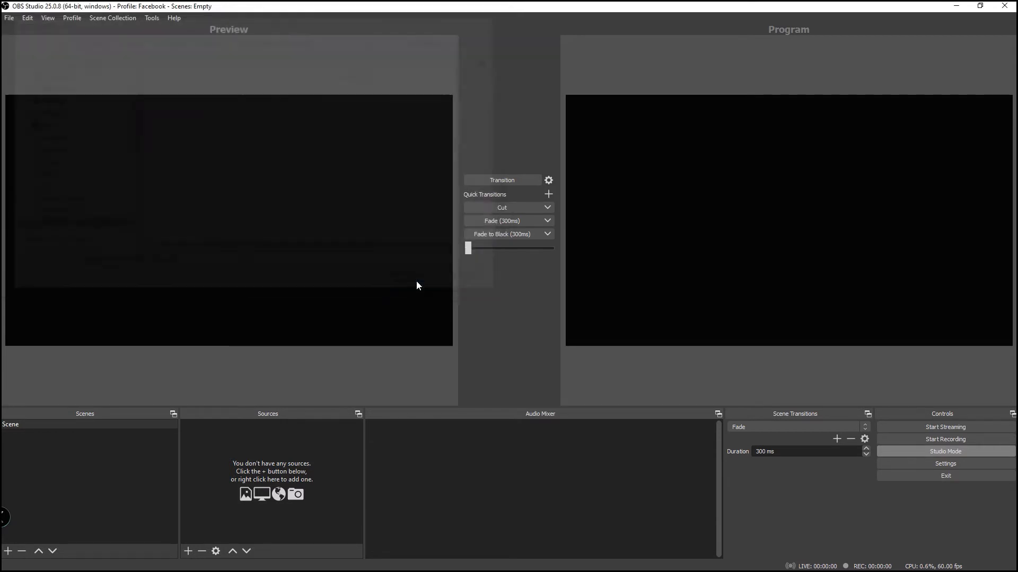
left_click(71, 17)
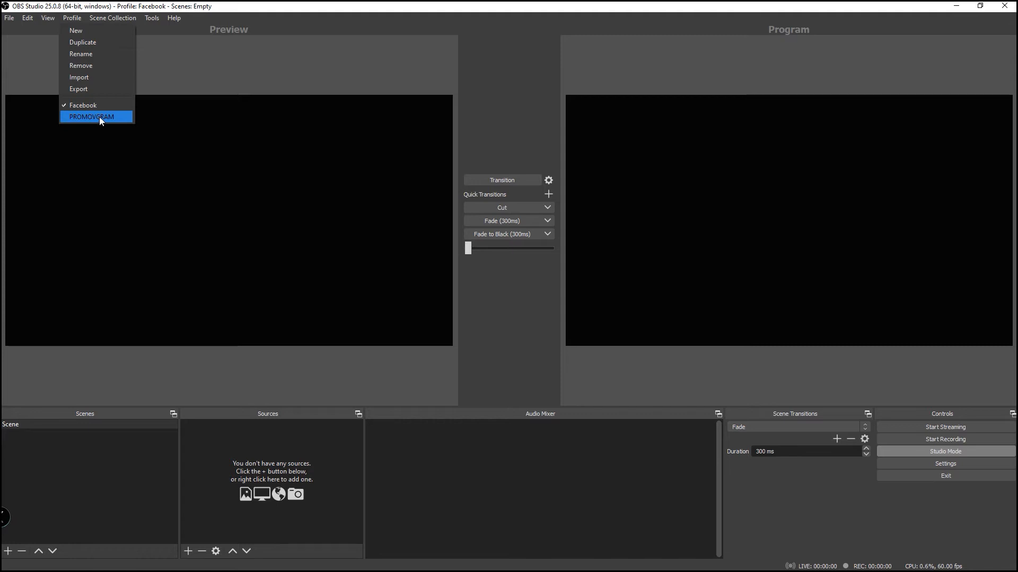
left_click(91, 116)
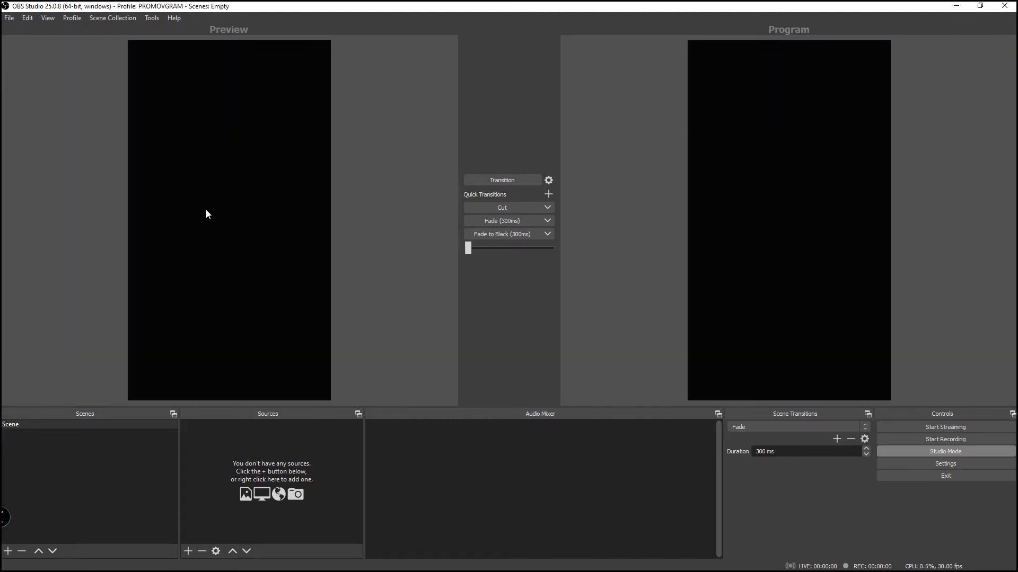
mouse_move(214, 224)
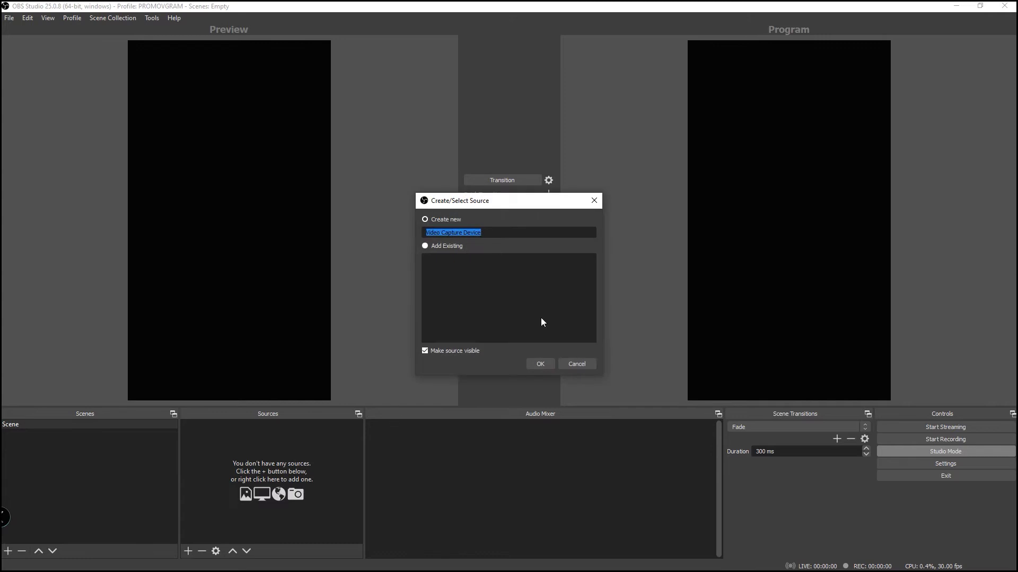
Add HD Pro Webcam C920 at custom 1280x720, rotated 90° clockwise onto the vertical canvas.
left_click(540, 364)
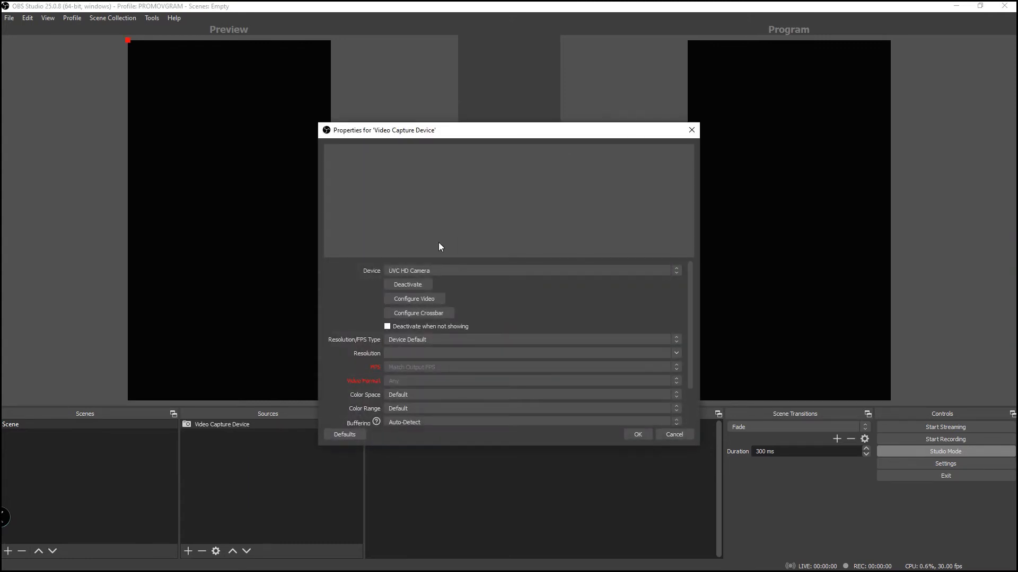
left_click(529, 271)
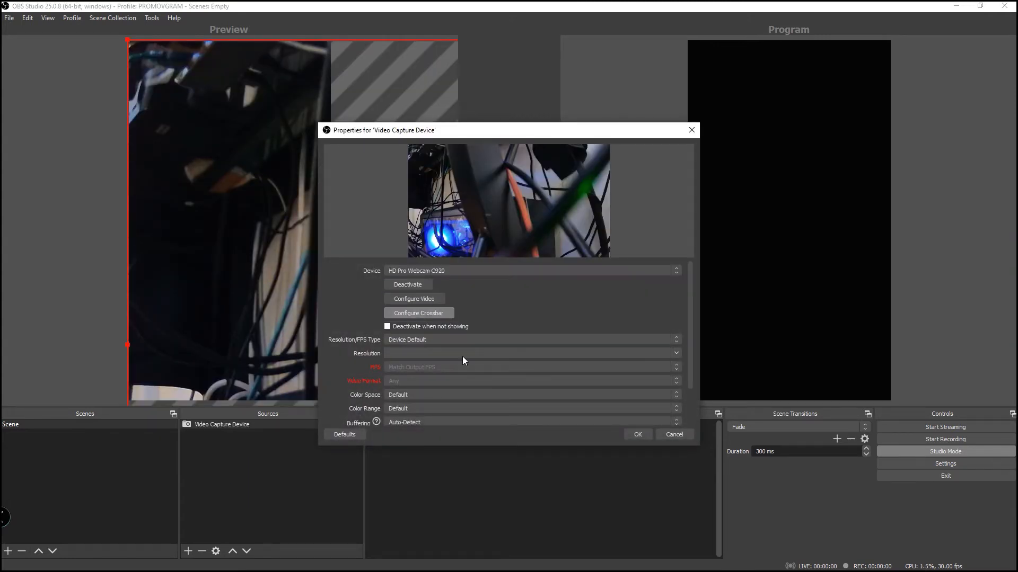
left_click(675, 339)
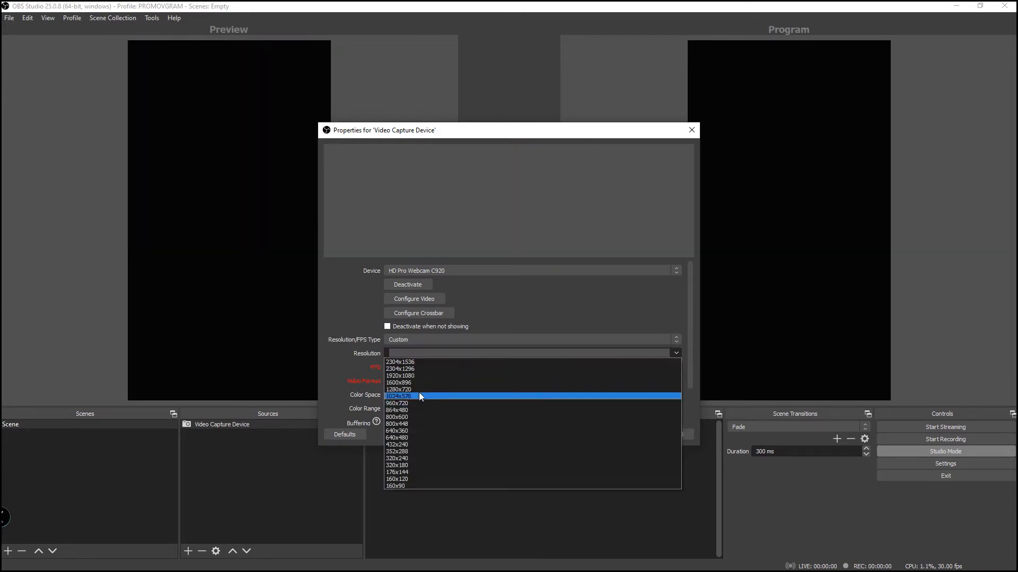
left_click(399, 389)
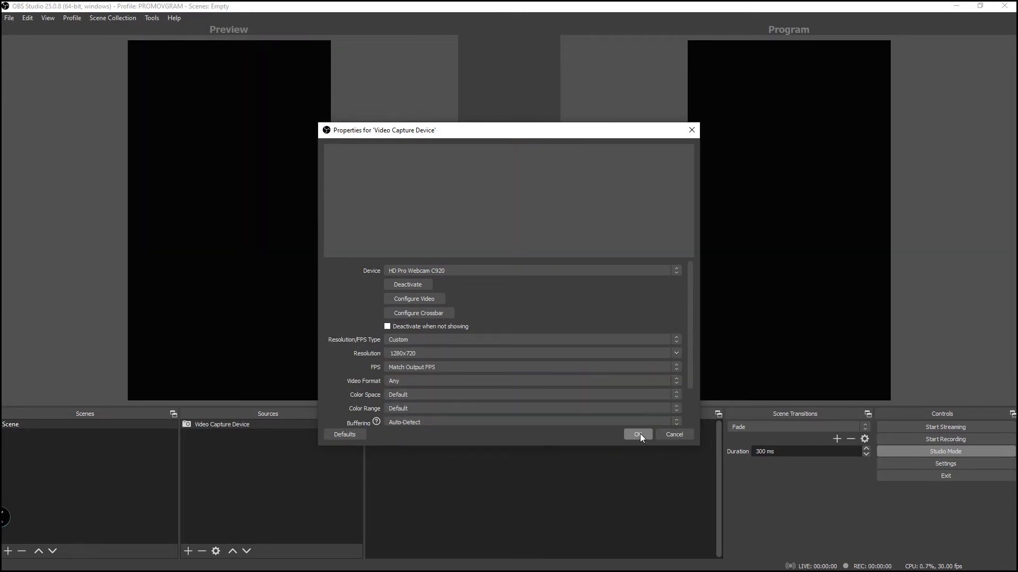
left_click(636, 434)
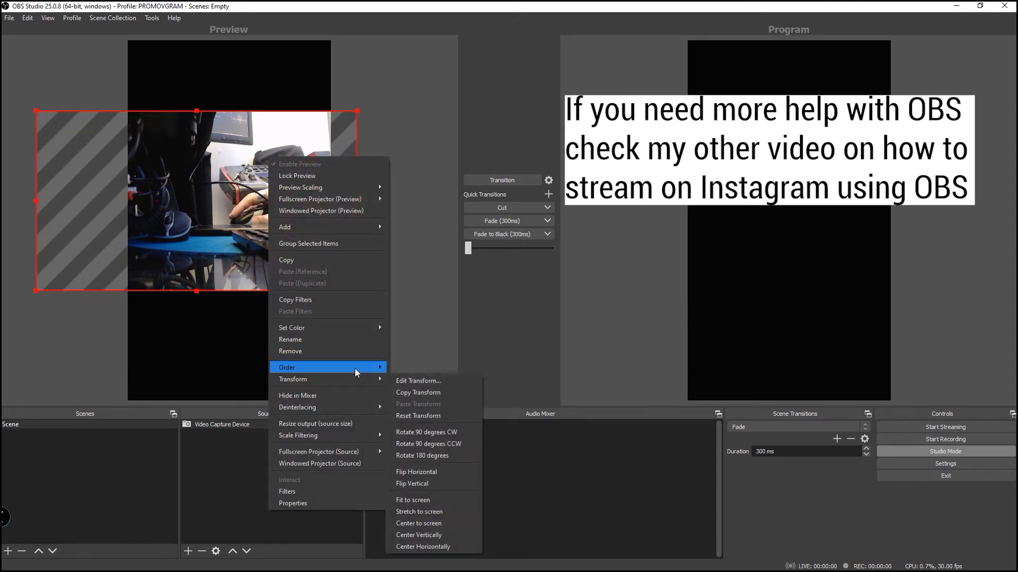
mouse_move(293, 379)
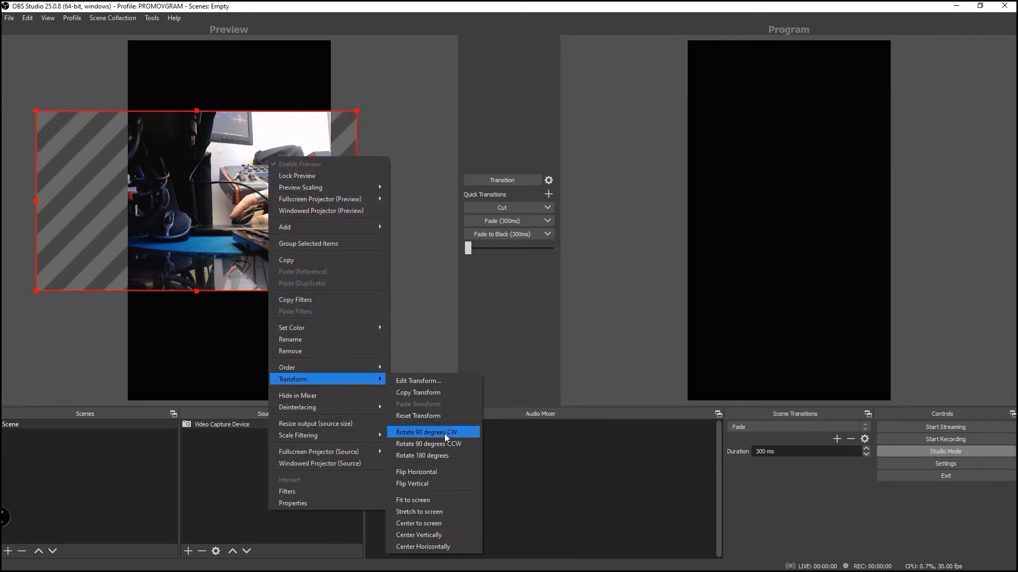
left_click(424, 433)
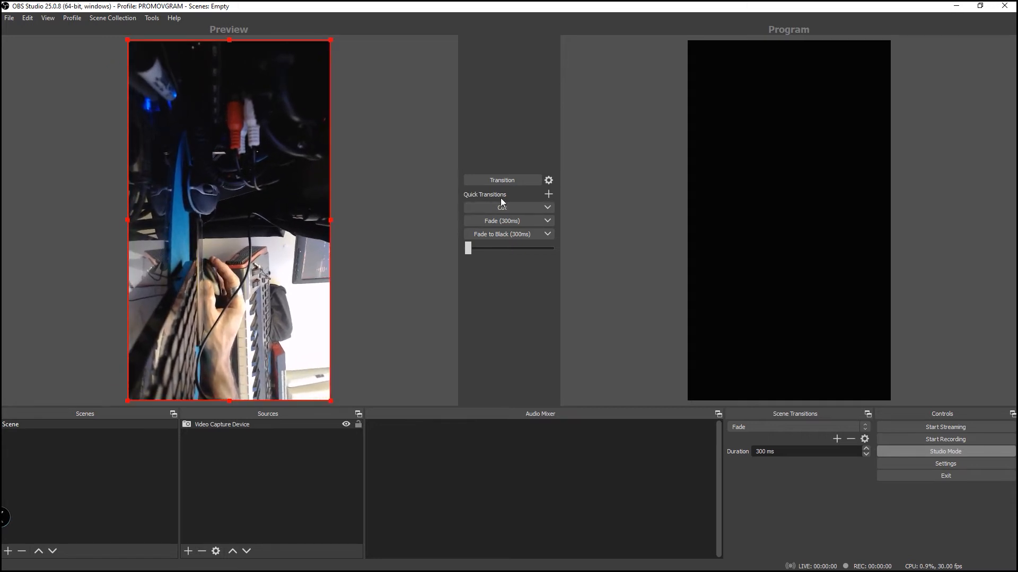
left_click(502, 180)
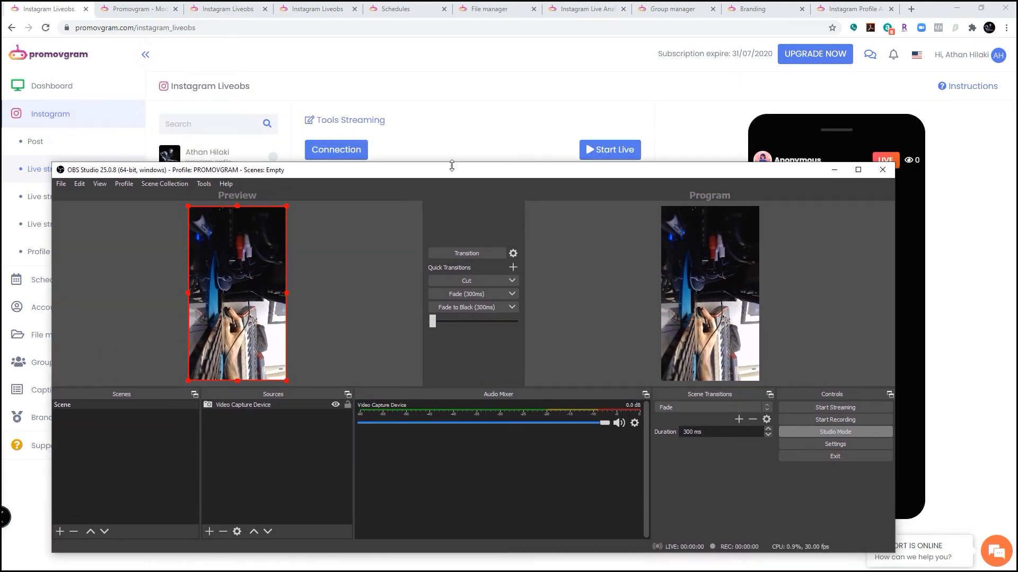
mouse_move(561, 176)
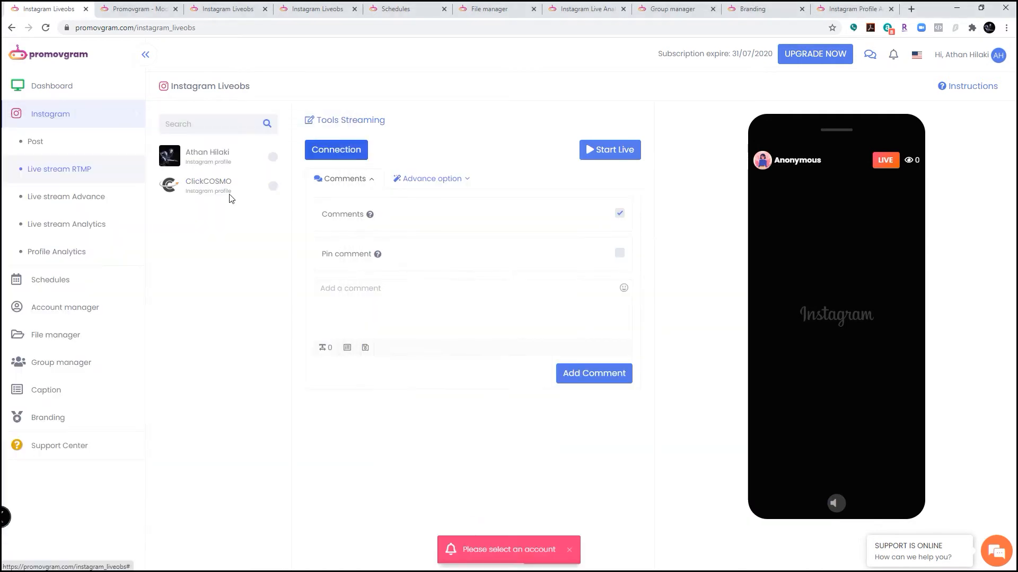
Select the ClickCOSMO account to generate its Instagram server URL and stream key.
left_click(208, 185)
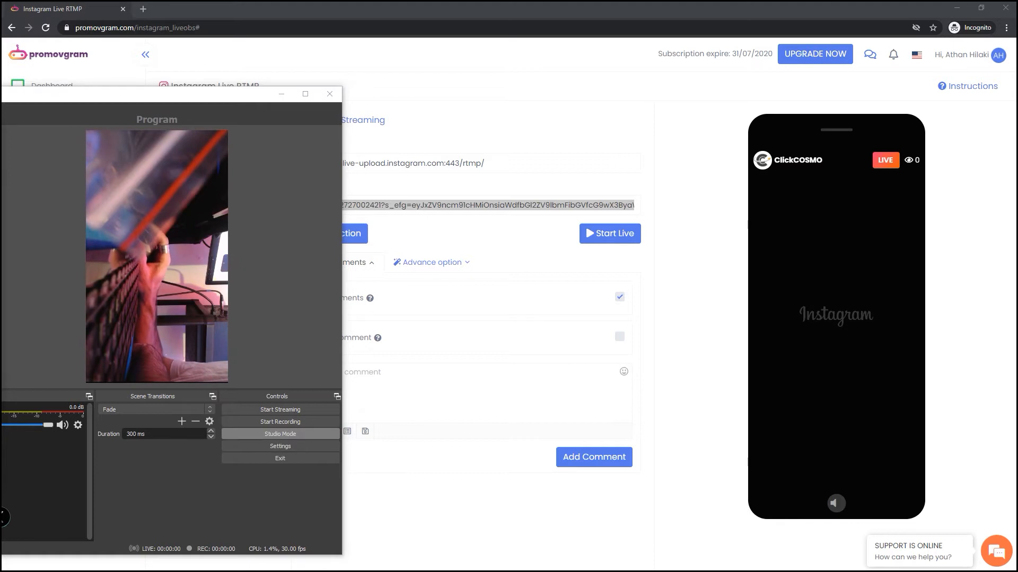
left_click(280, 446)
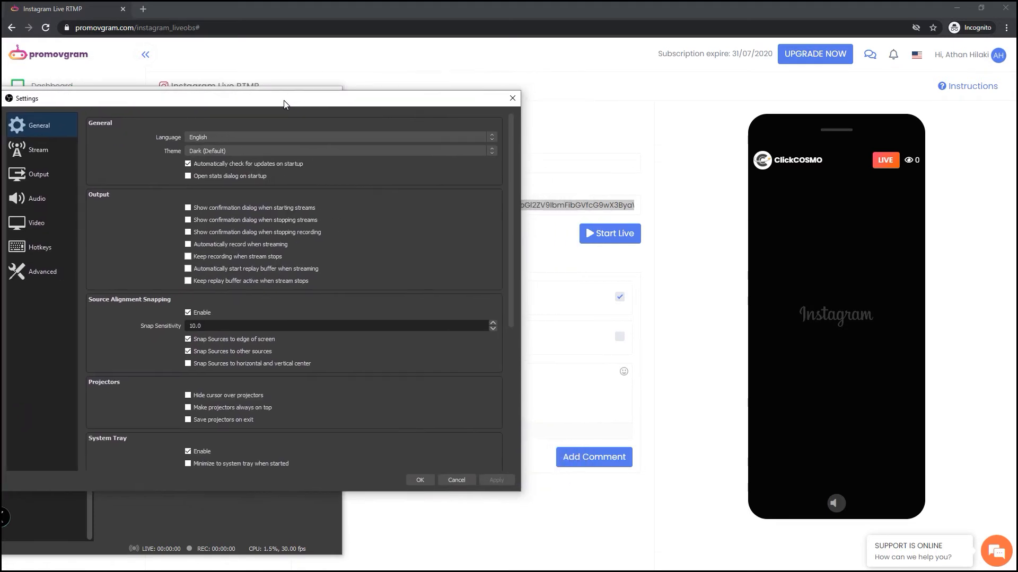
left_click(37, 150)
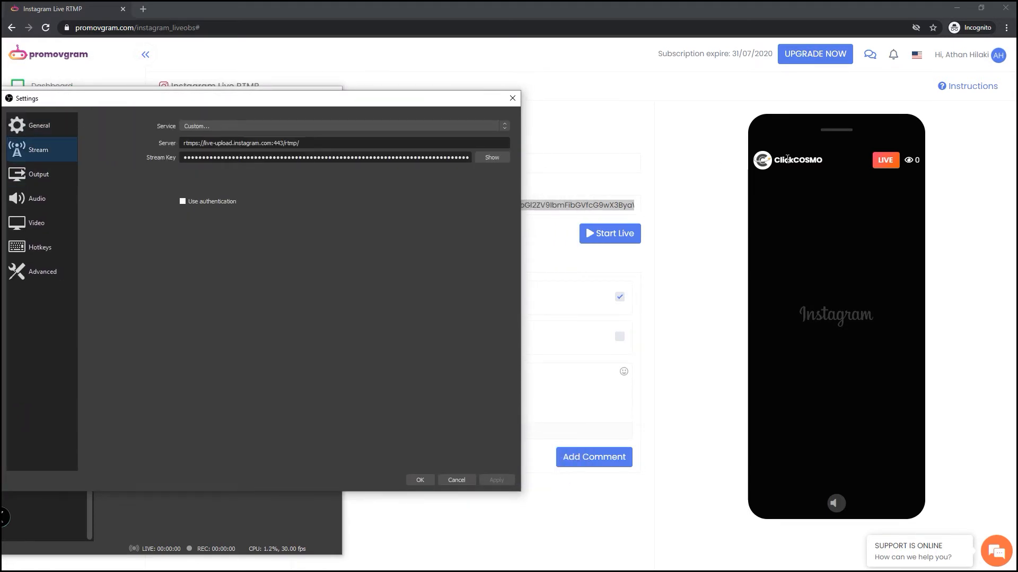
left_click(512, 98)
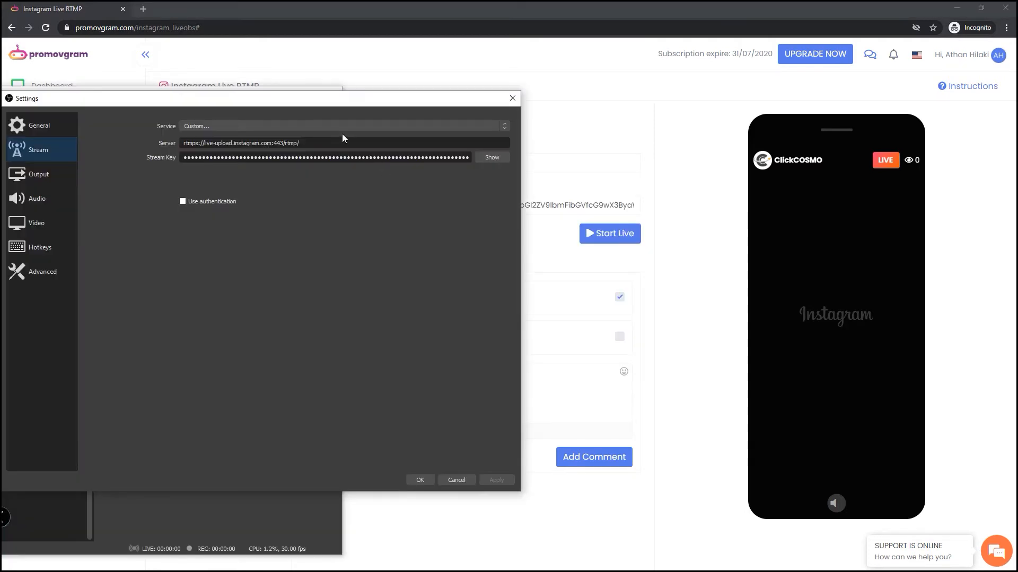
triple_click(260, 143)
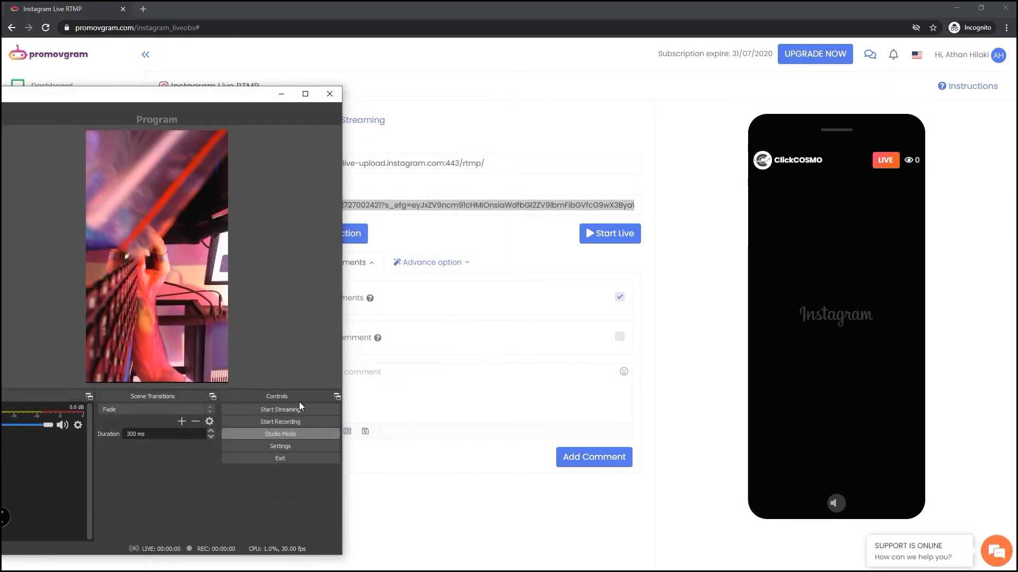
left_click(280, 409)
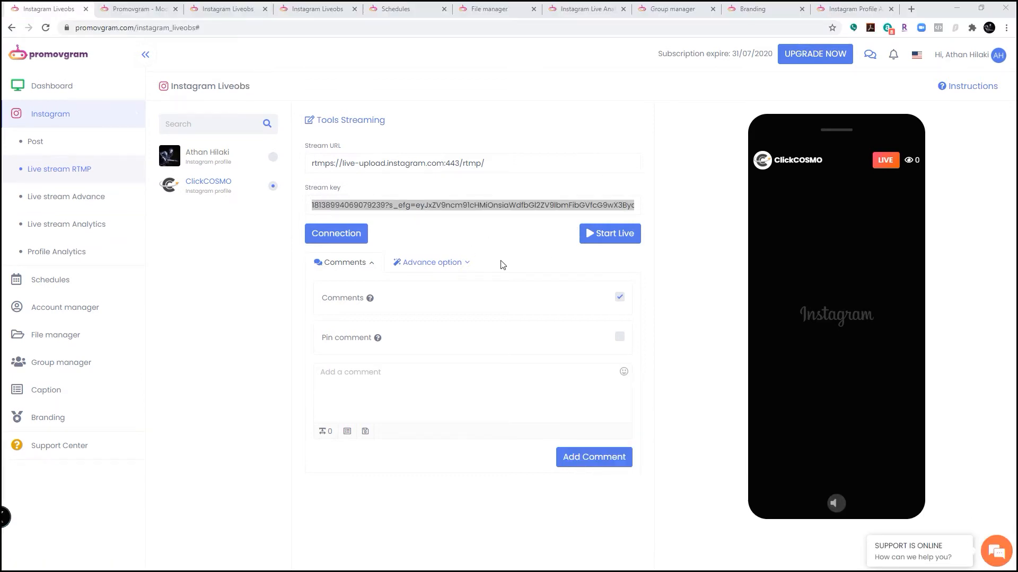
Under Advance option for ClickCOSMO, tick the Auto wave and Auto Save checkboxes.
left_click(431, 263)
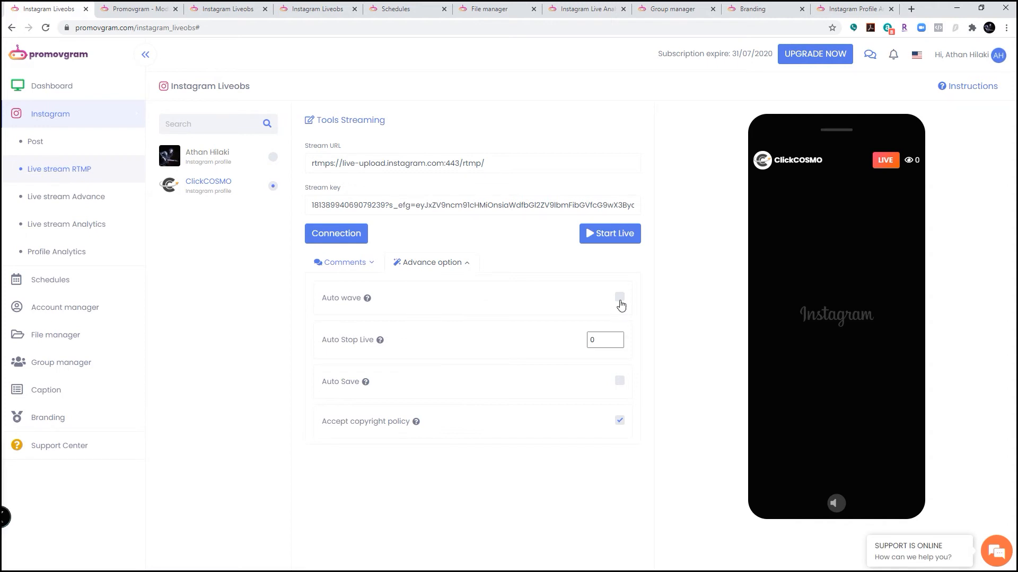
left_click(619, 298)
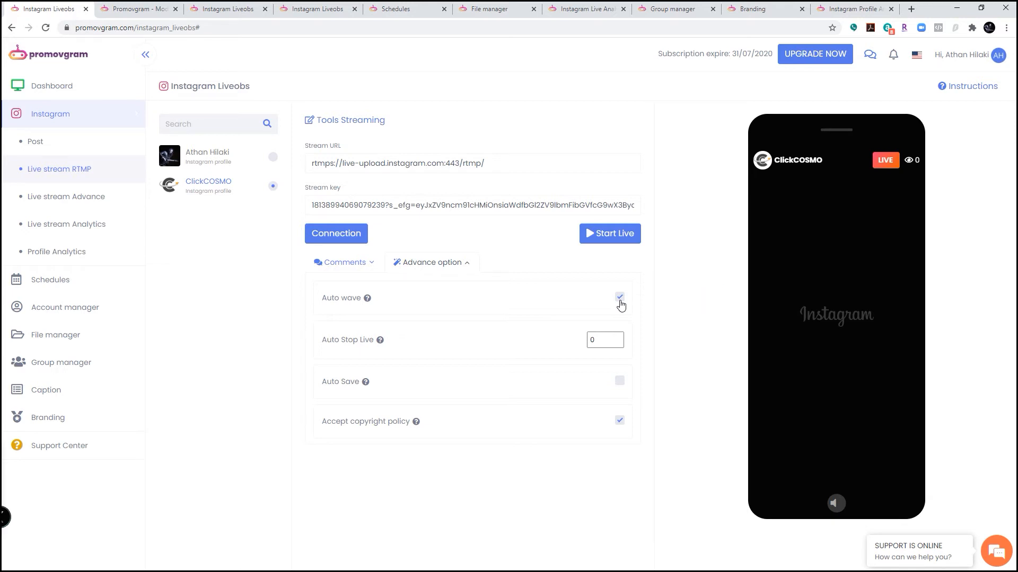
left_click(618, 381)
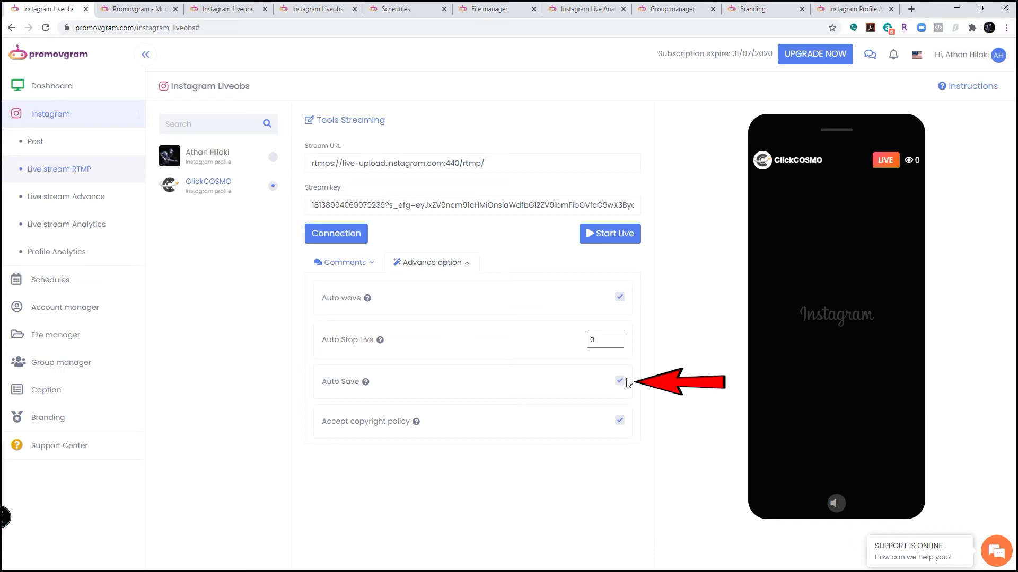
mouse_move(598, 375)
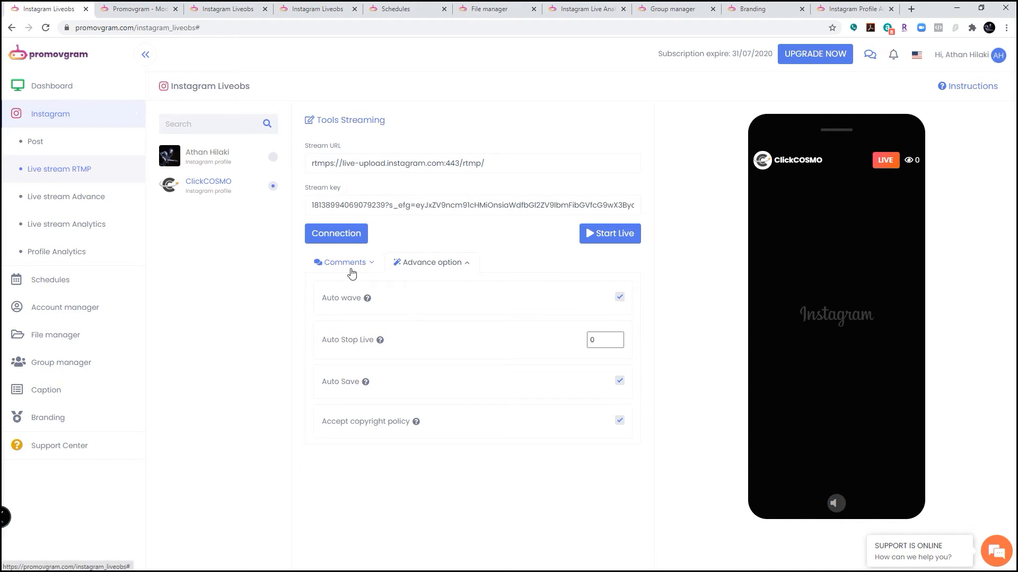
Return to the Comments options and start the ClickCOSMO Instagram live broadcast.
left_click(343, 263)
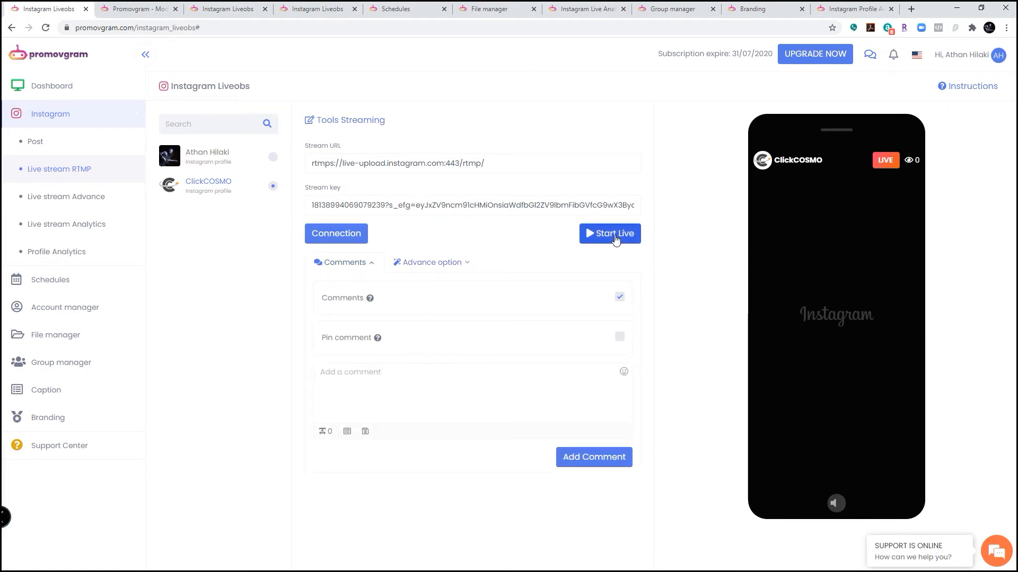
left_click(609, 233)
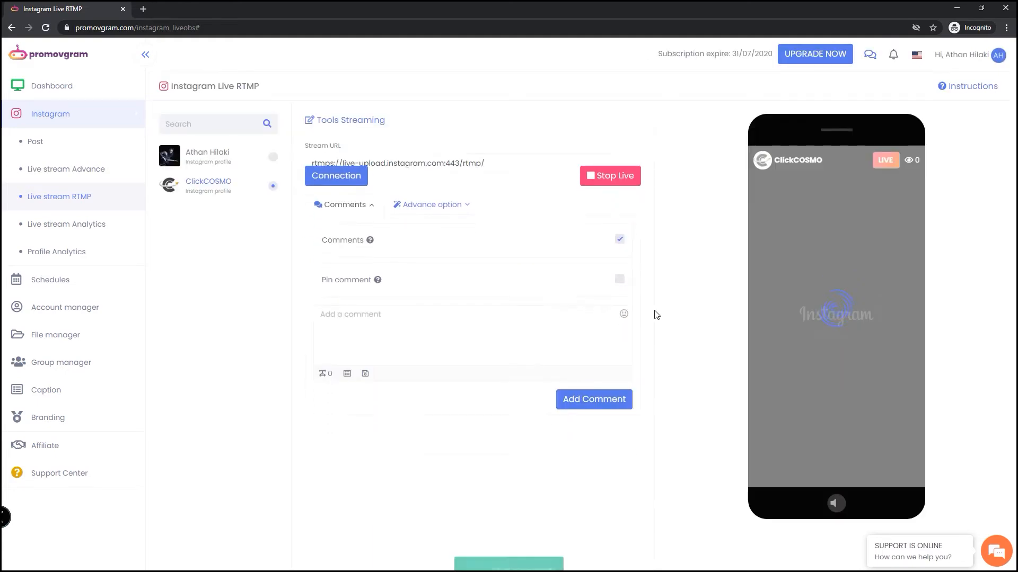
left_click(336, 176)
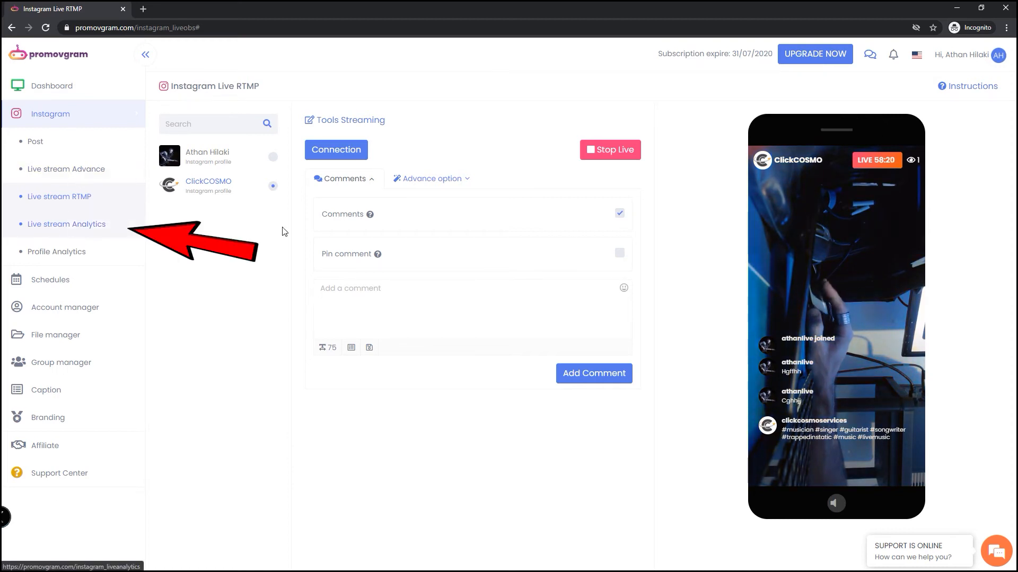
Open Live stream Analytics for ClickCOSMO and review the Live OBS chart, stat cards and RTMP log.
left_click(66, 224)
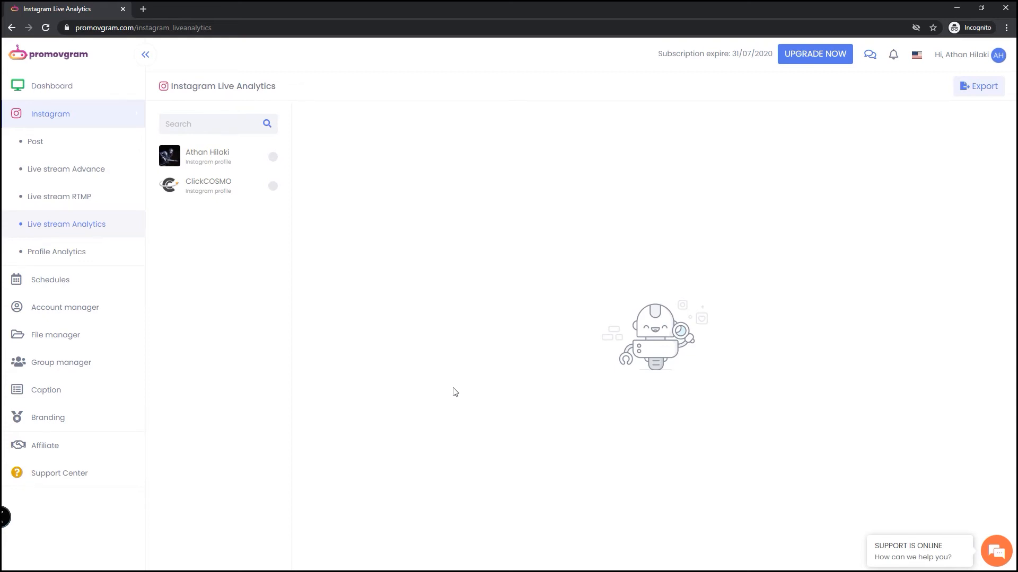
left_click(208, 185)
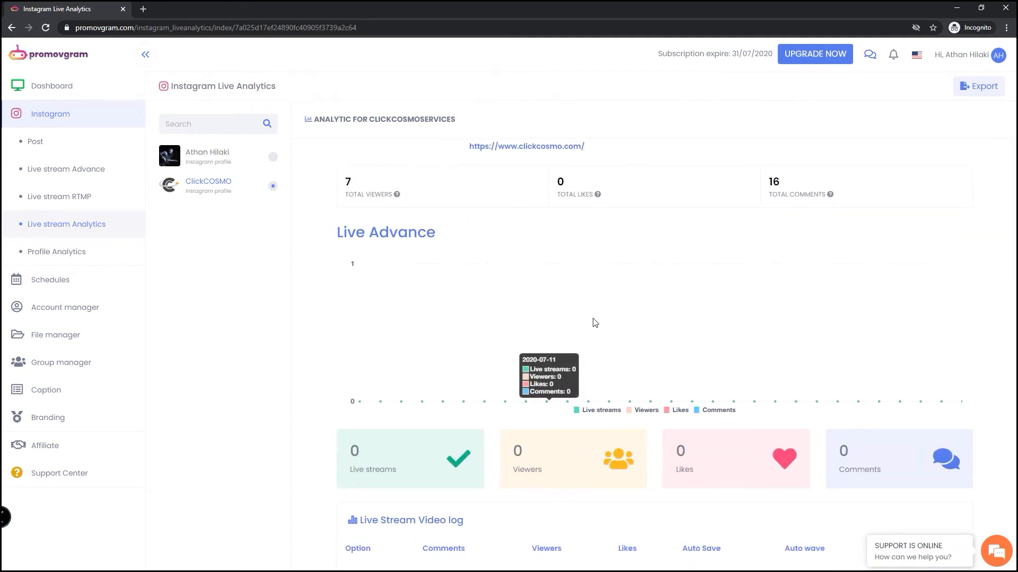
mouse_move(574, 303)
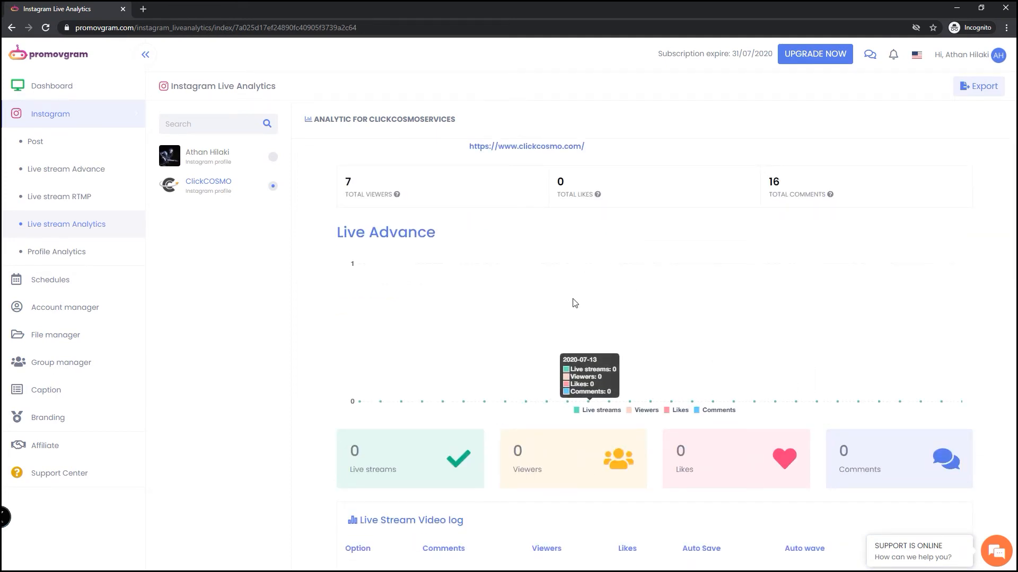
scroll("down", 3)
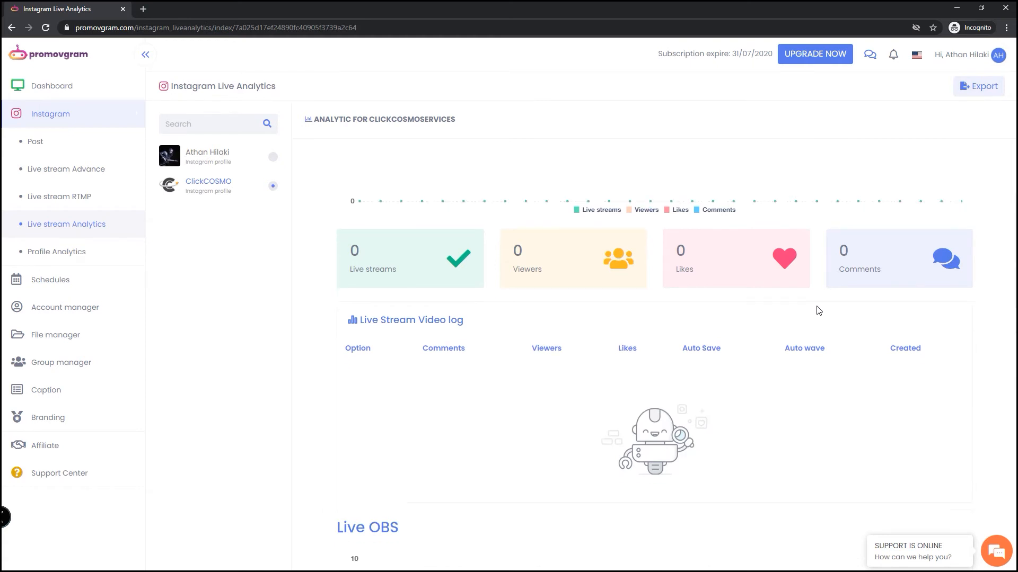
scroll("down", 3)
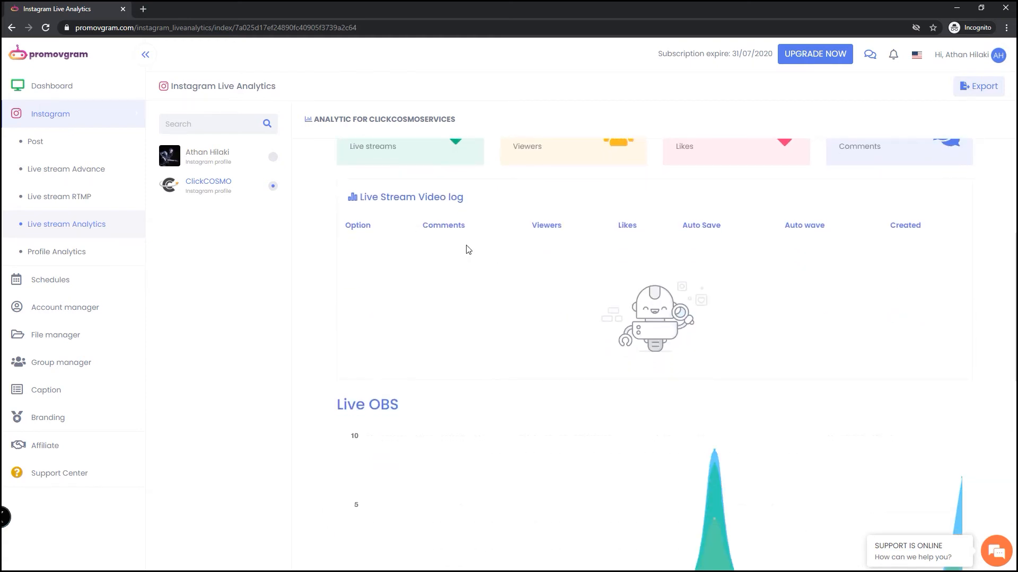
mouse_move(838, 238)
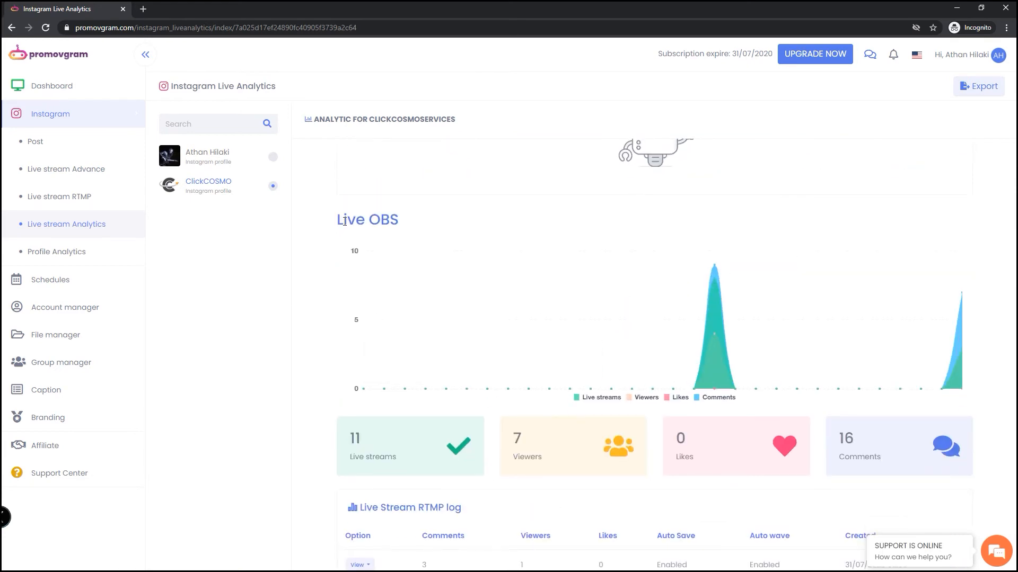
double_click(366, 219)
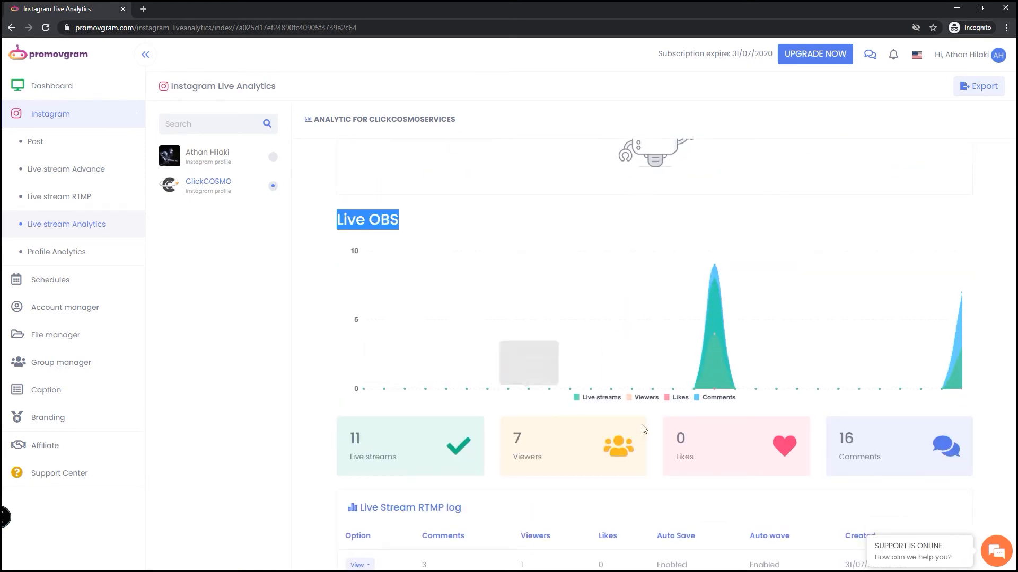
scroll("down", 3)
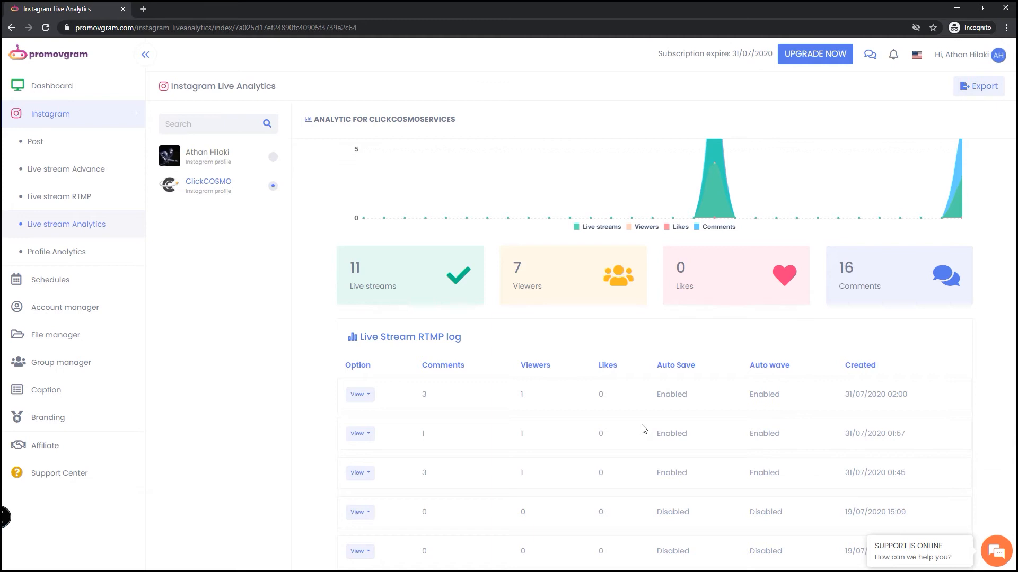
mouse_move(379, 246)
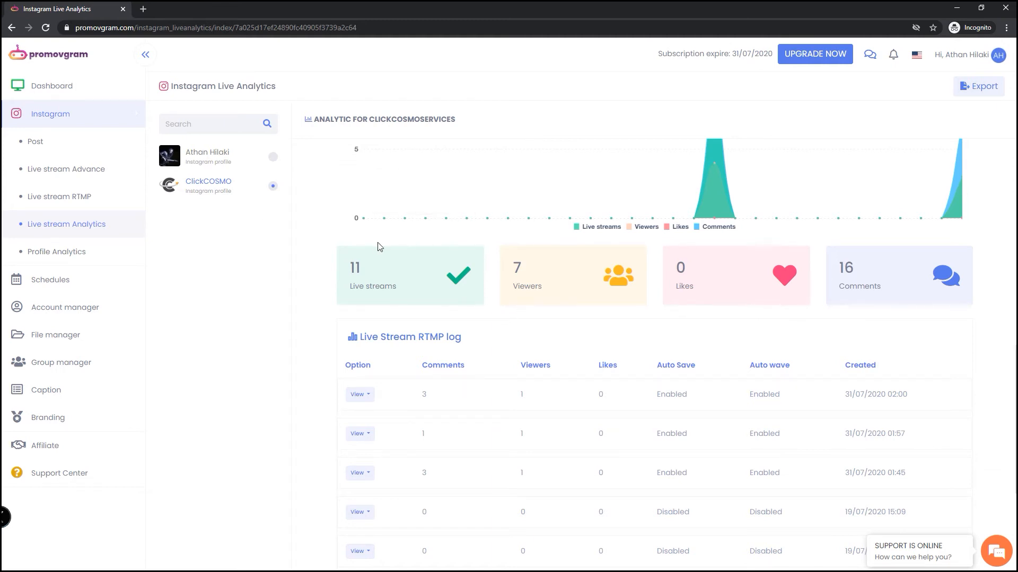
mouse_move(405, 219)
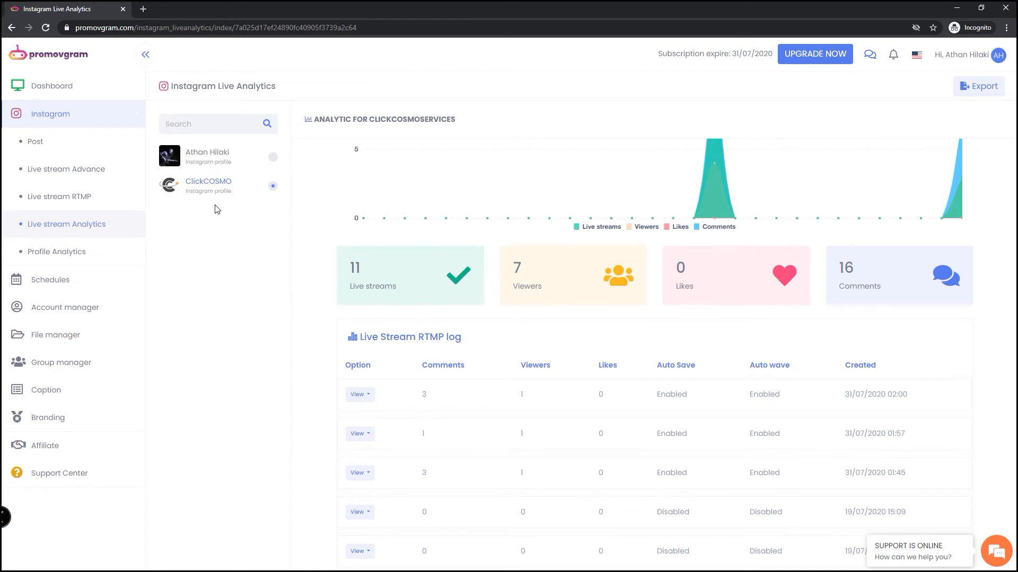
left_click(66, 224)
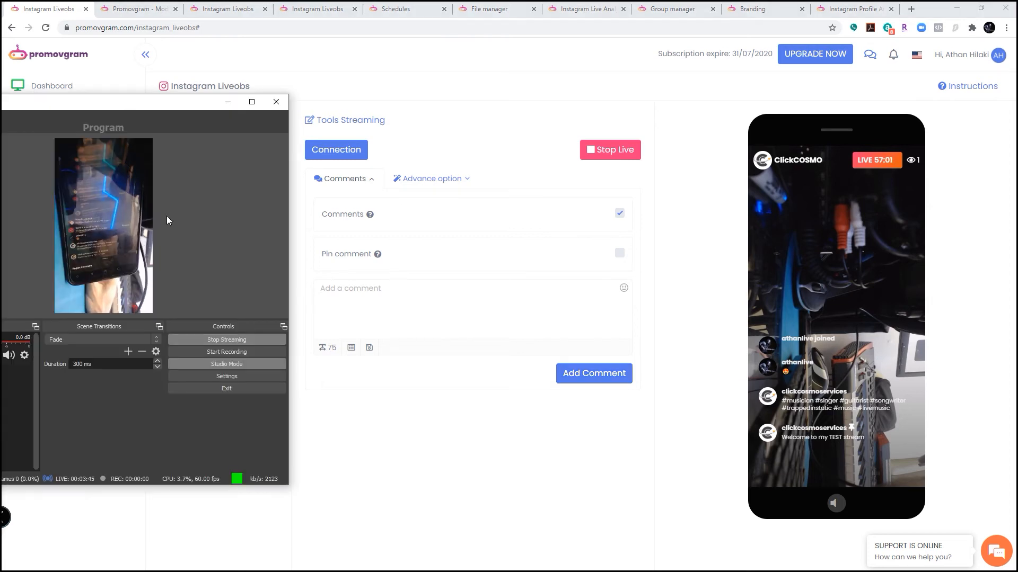
mouse_move(114, 188)
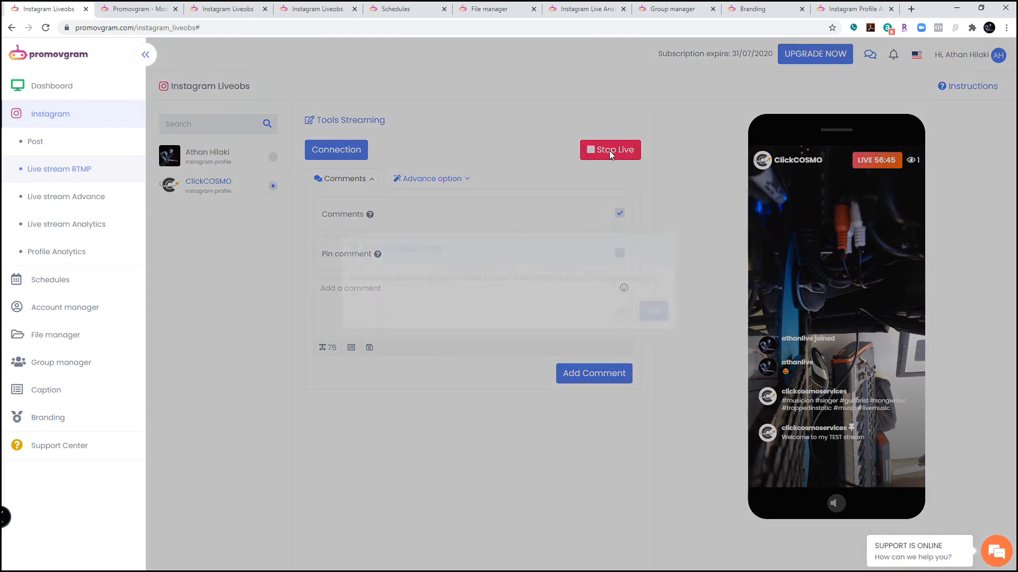
Stop the ClickCOSMO live broadcast and add the video to the Instagram page for 24 hours.
left_click(609, 150)
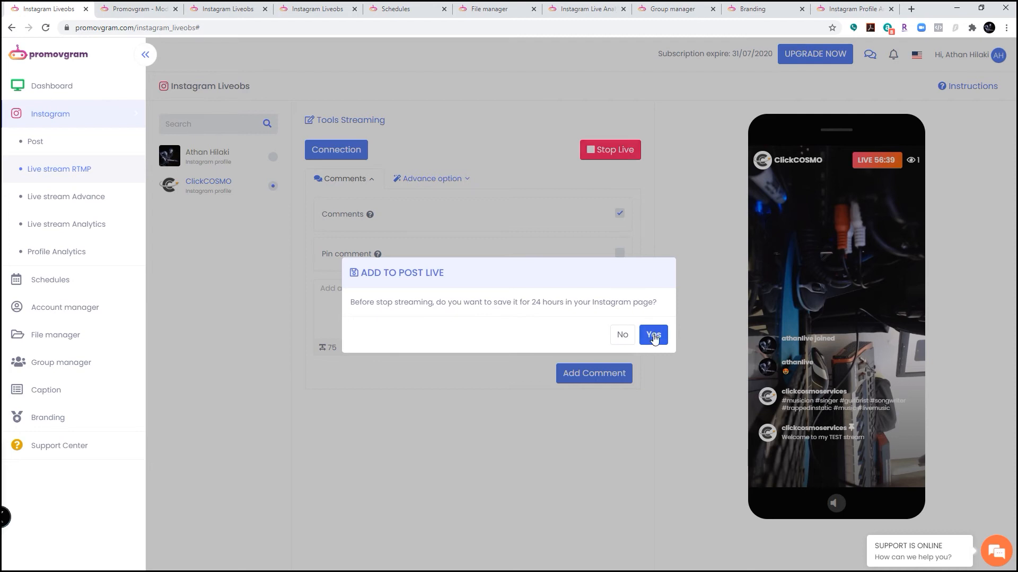
left_click(652, 335)
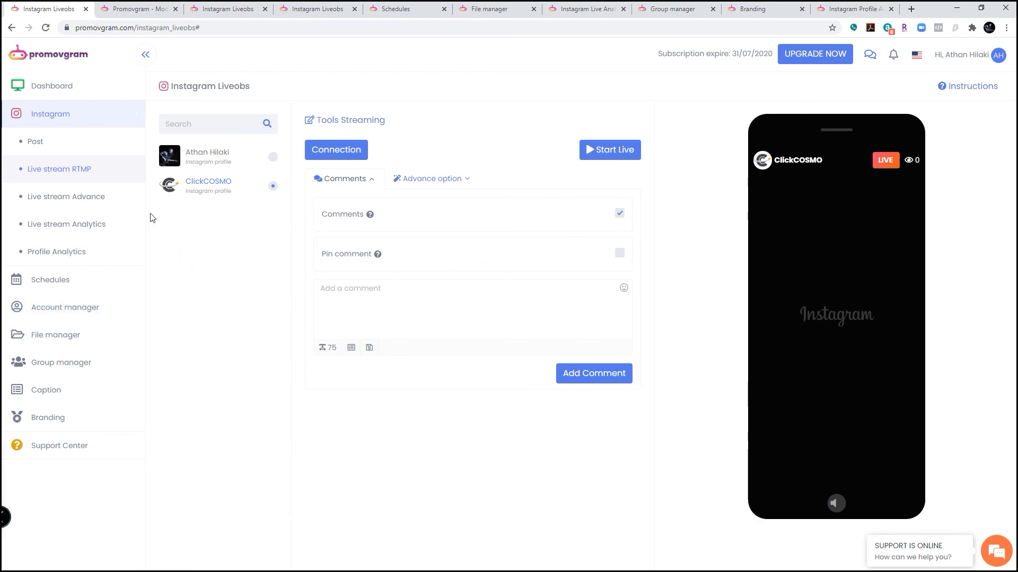
Go through Live stream Advance to the Caption page with the musicians hashtag caption set.
left_click(66, 223)
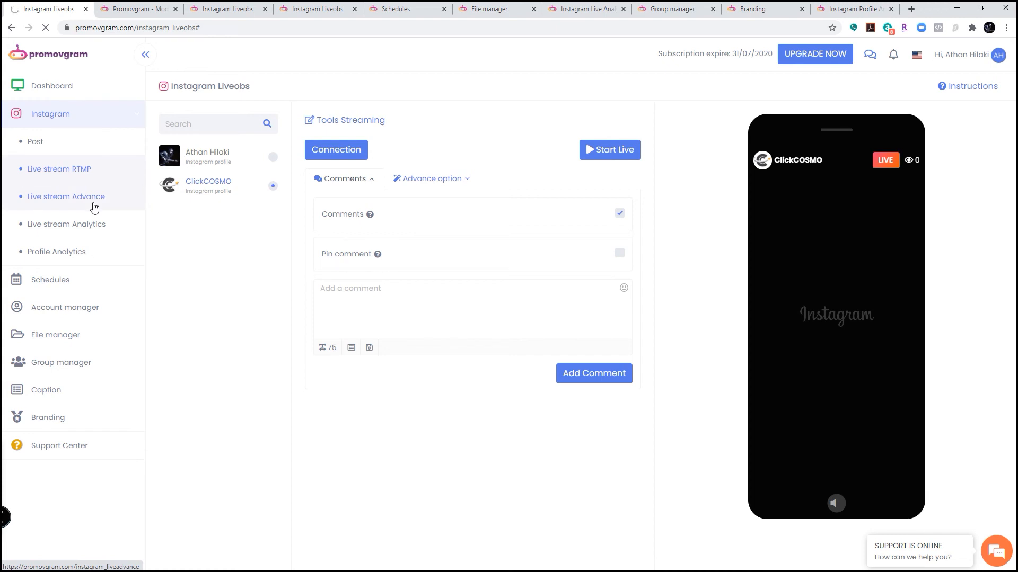
left_click(66, 196)
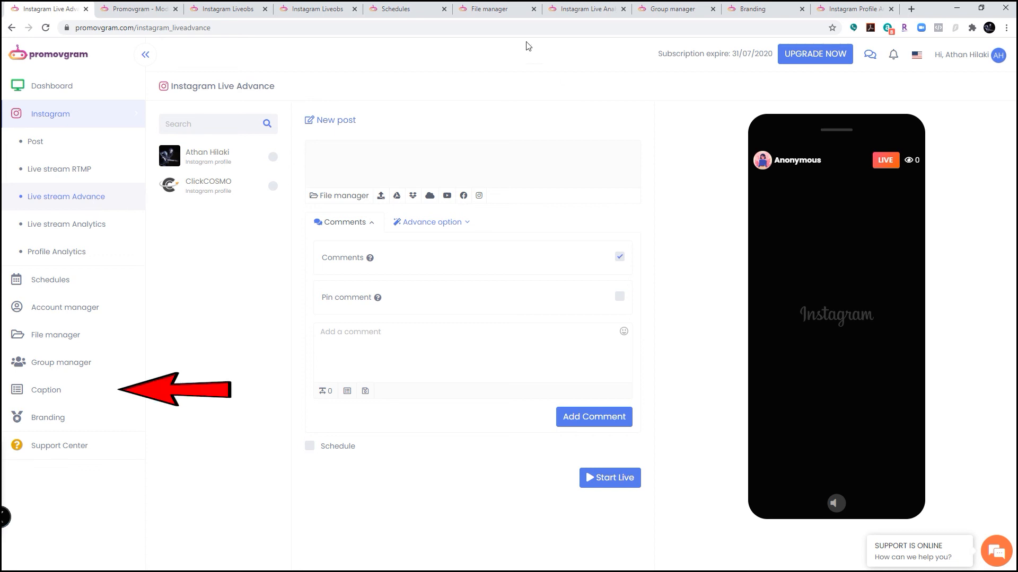
mouse_move(230, 44)
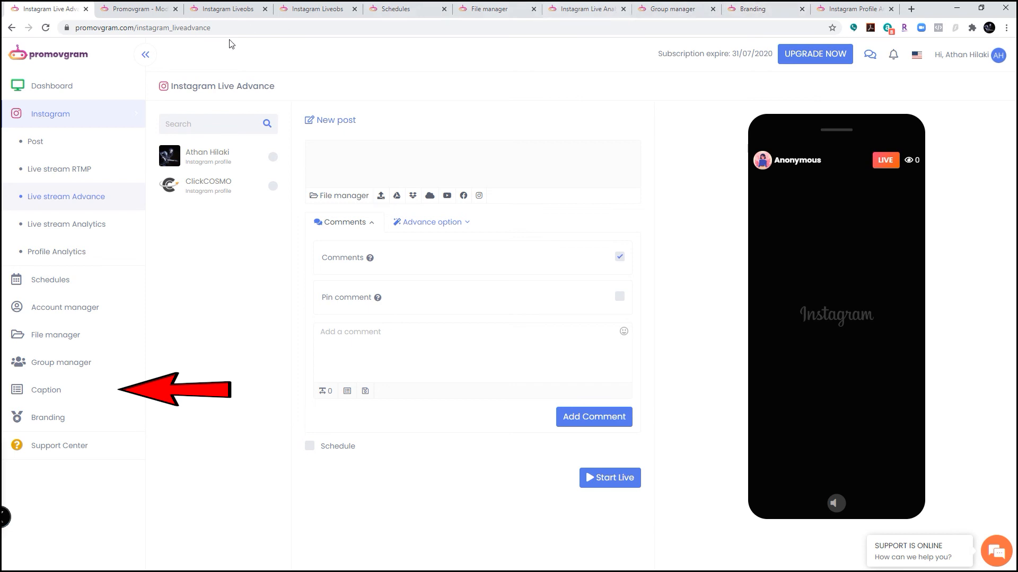
left_click(46, 391)
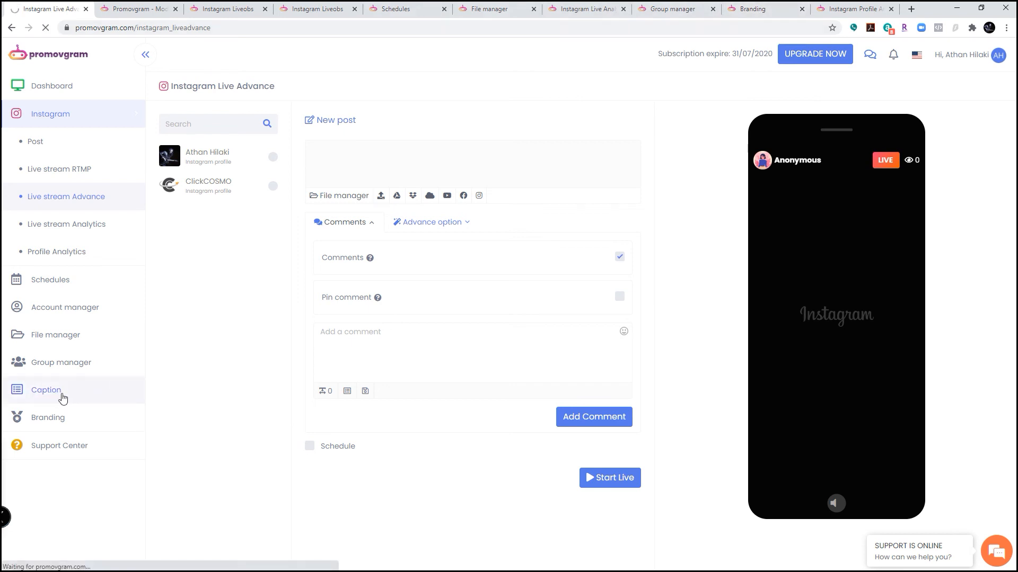
left_click(46, 390)
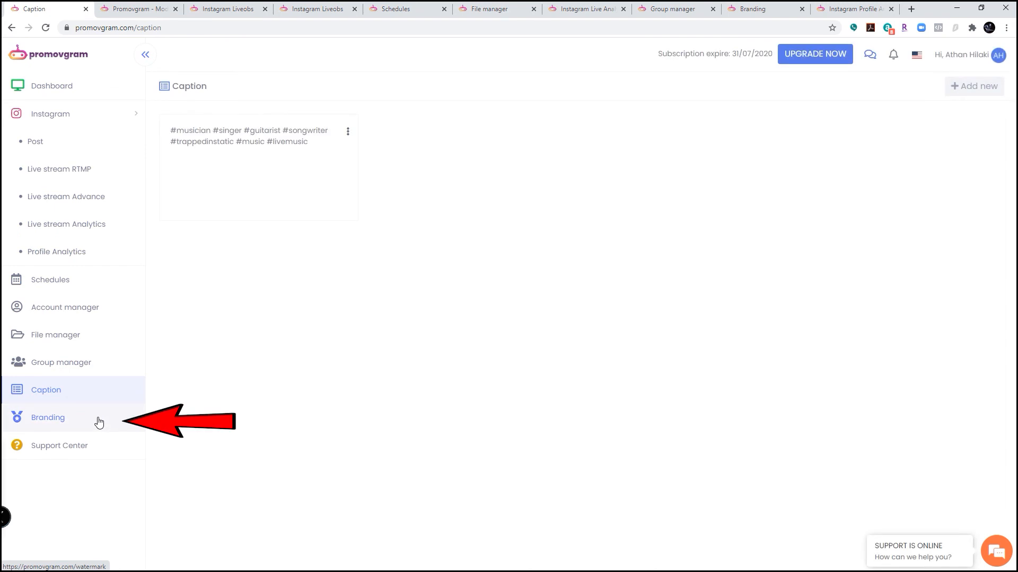
left_click(47, 417)
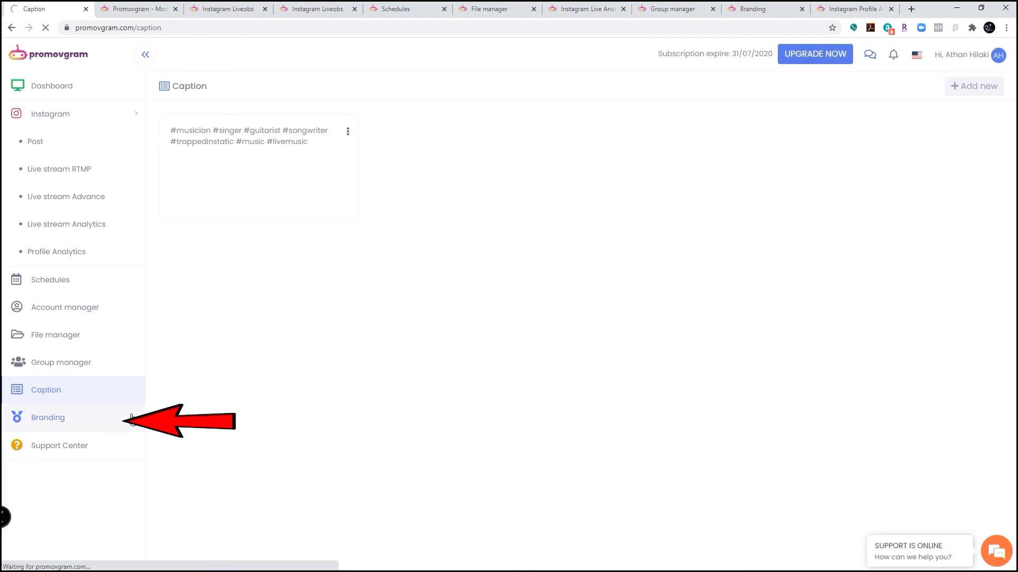
On the Branding page, set the watermark logo size to 17 and transparency to 57.
left_click(47, 417)
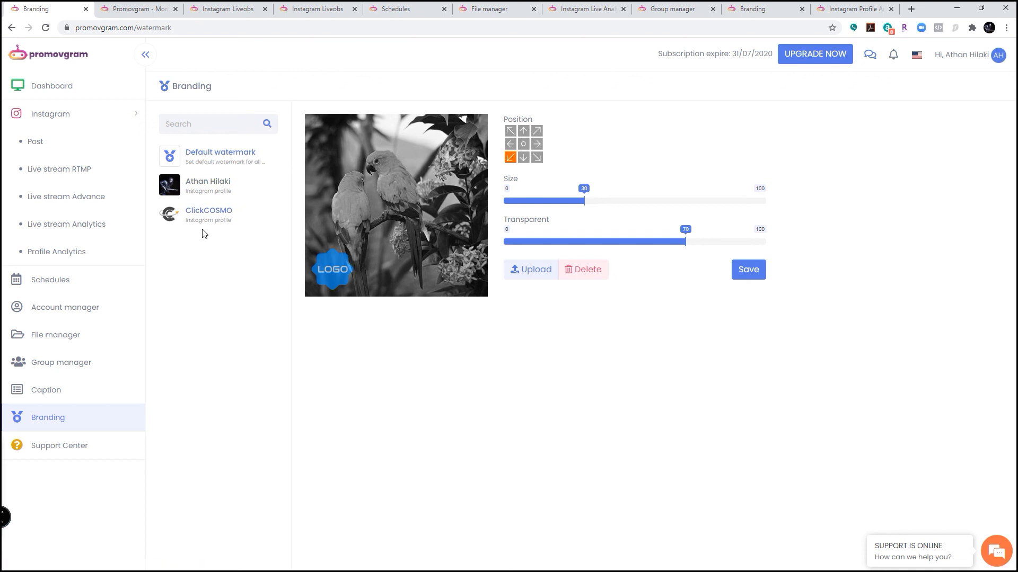
left_click_drag(582, 200, 551, 200)
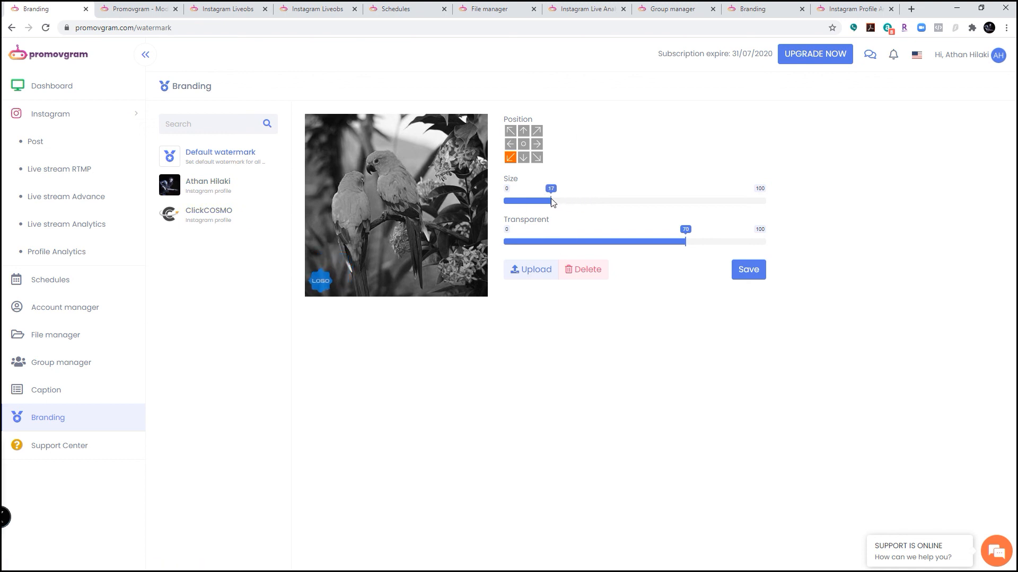
left_click_drag(684, 242, 560, 242)
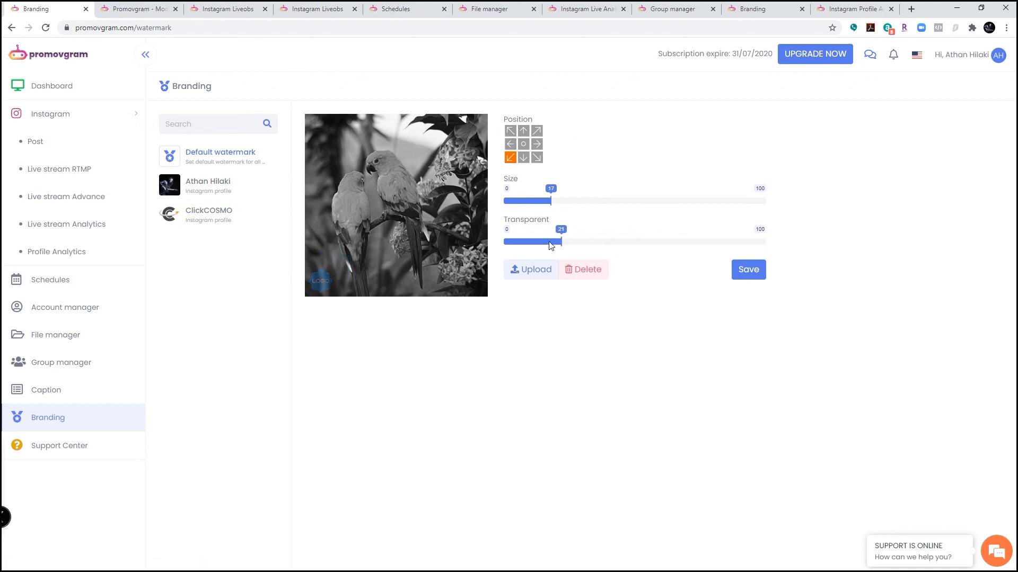
left_click_drag(561, 241, 652, 241)
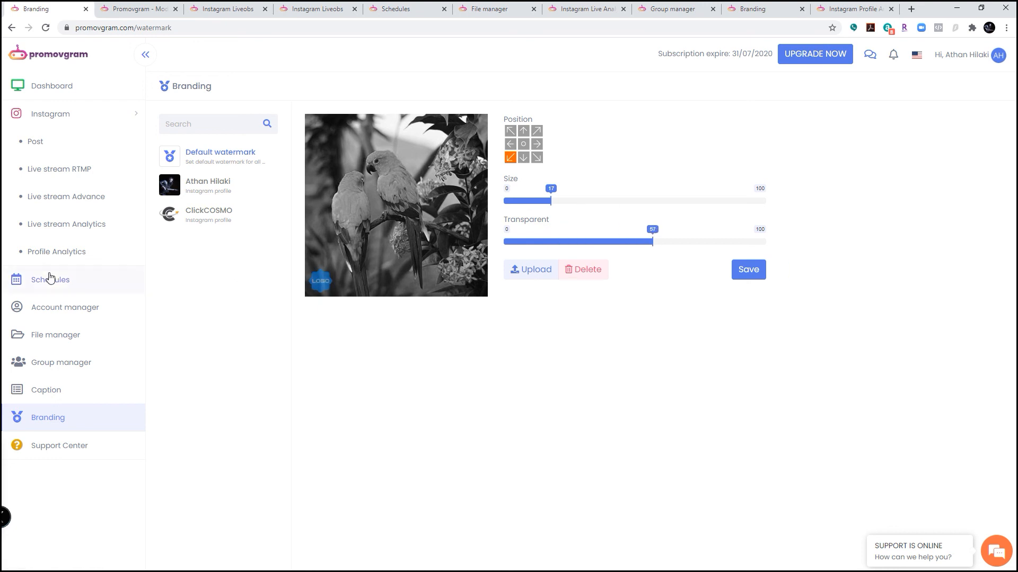
left_click(64, 307)
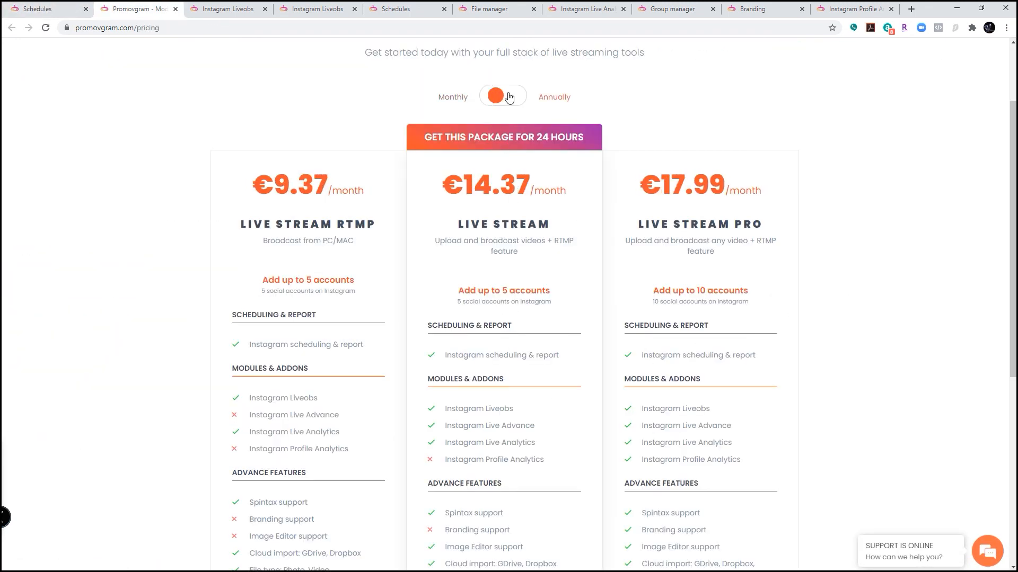
Toggle pricing to monthly billing, showing plans at €12.49, €16.49 and €23.99.
left_click(502, 97)
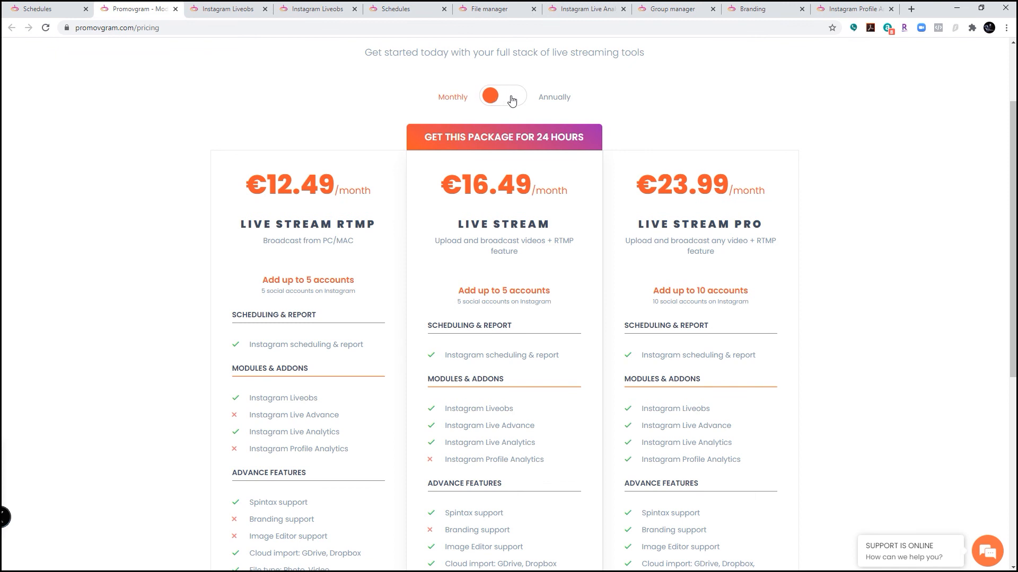
left_click(500, 96)
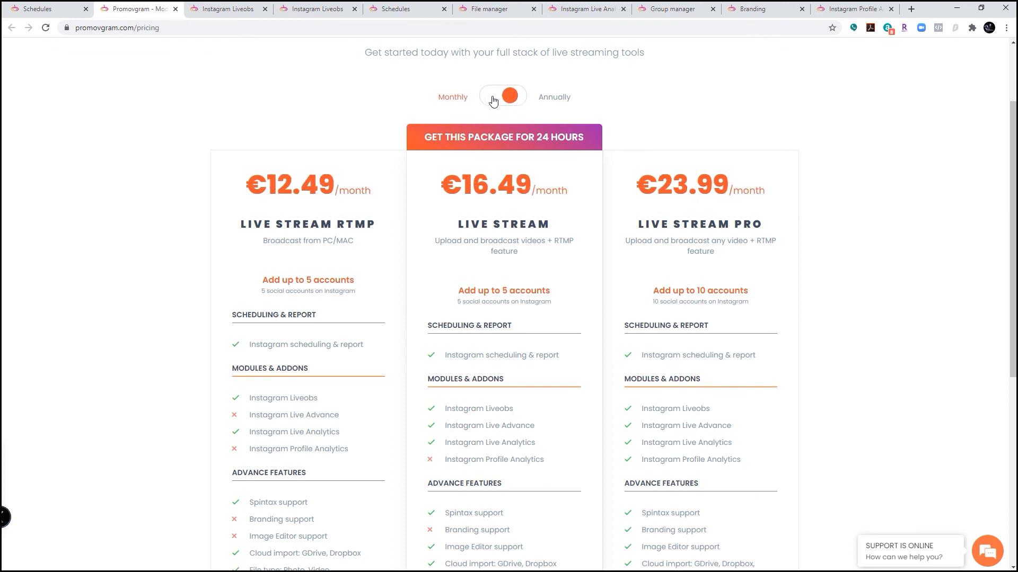
scroll("down", 3)
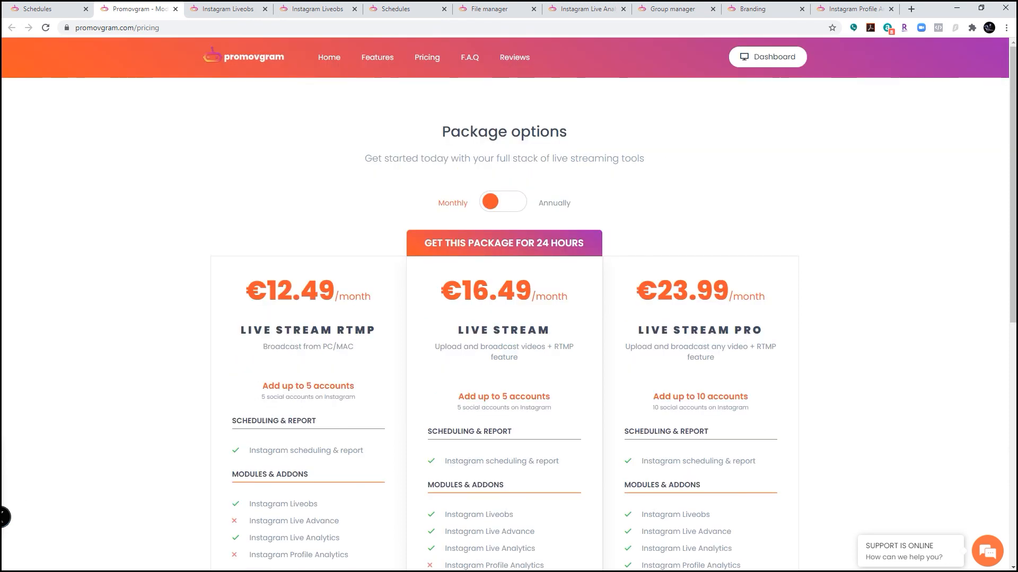
Switch to the Schedules tab showing the empty July 2020 post queue.
left_click(36, 8)
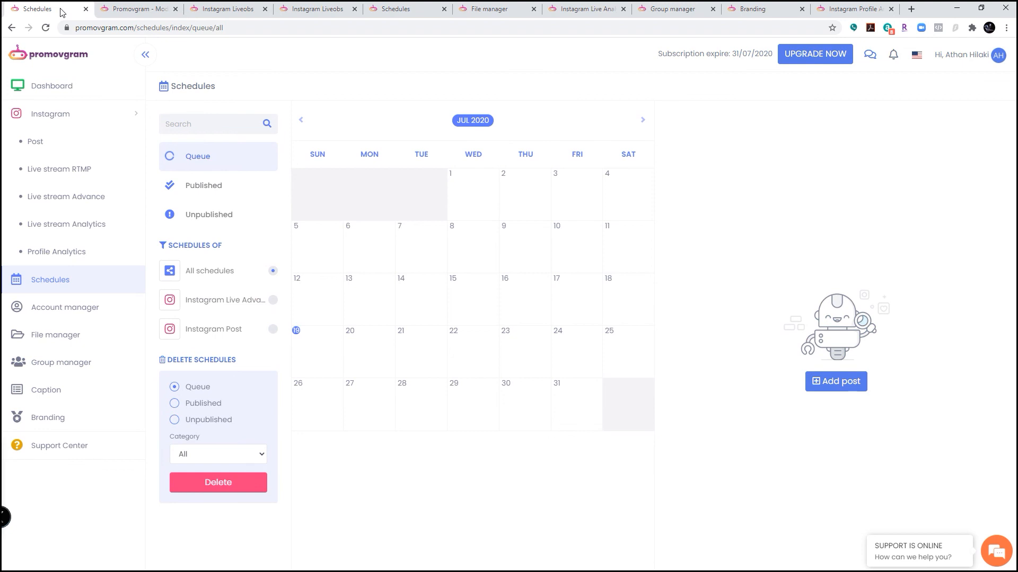
mouse_move(669, 116)
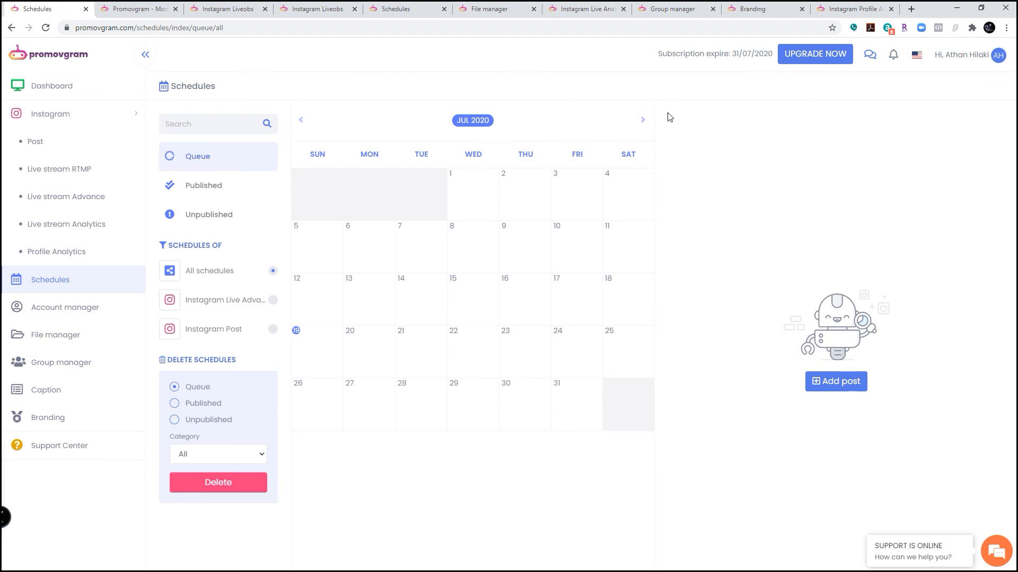
mouse_move(92, 141)
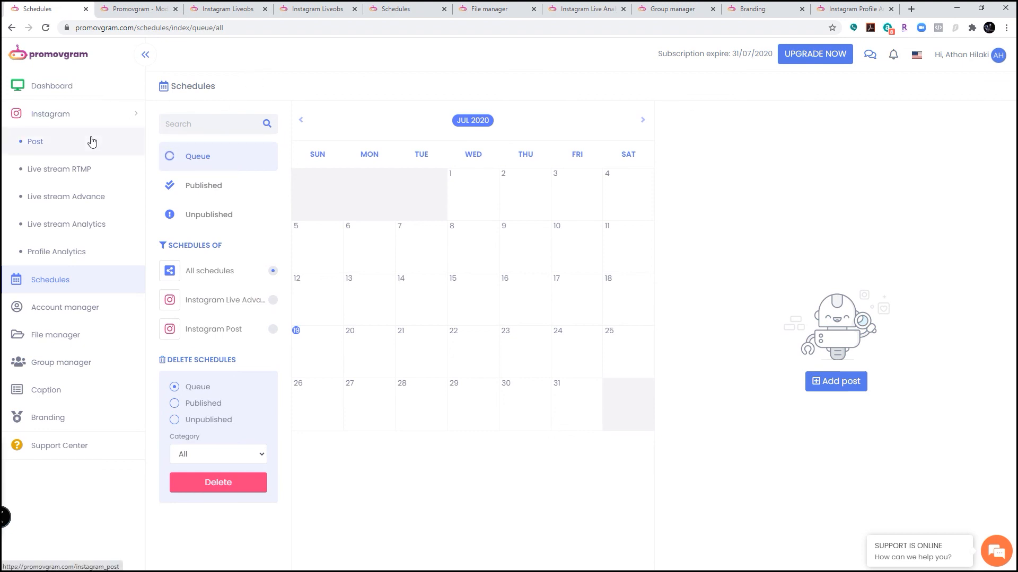